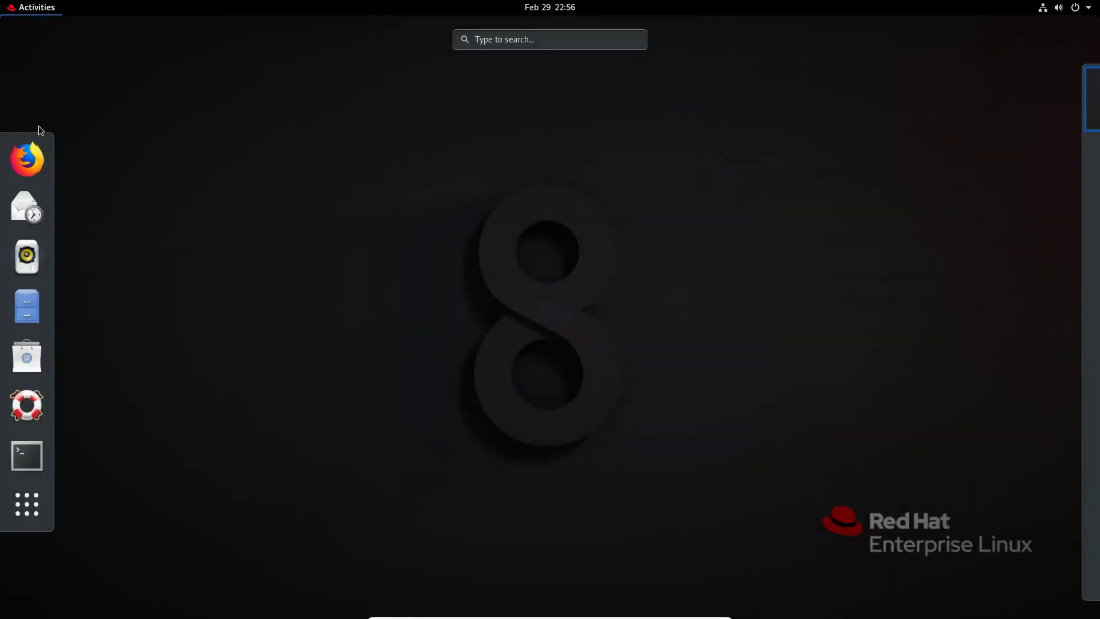
# Step: From a root shell, run dnf install tuned; it reports the package already installed
pyautogui.click(26, 455)
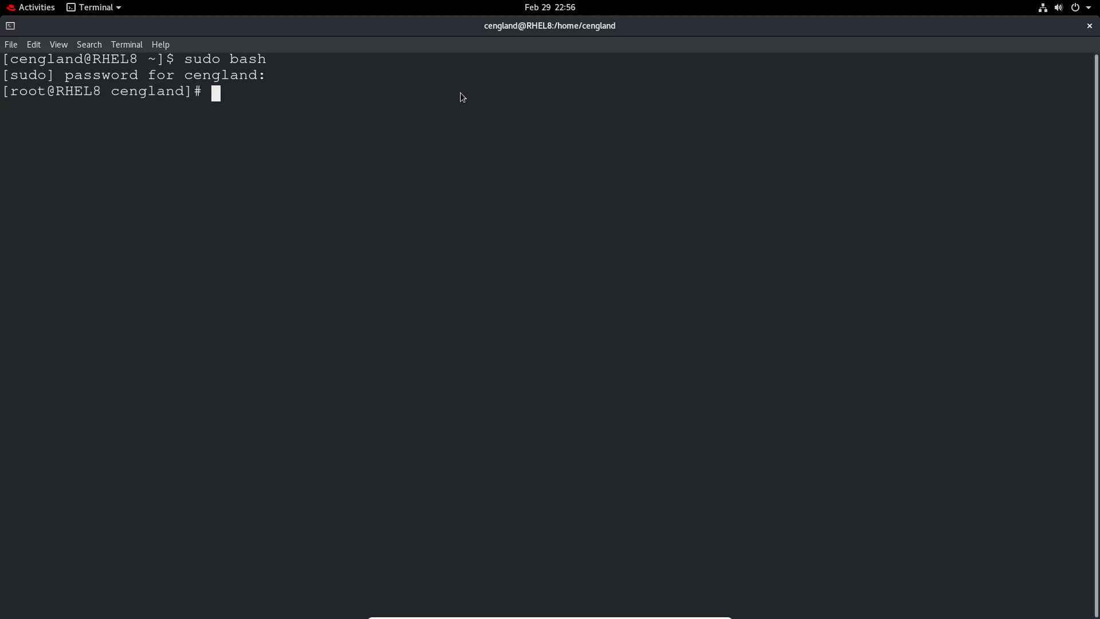
pyautogui.write('dnf')
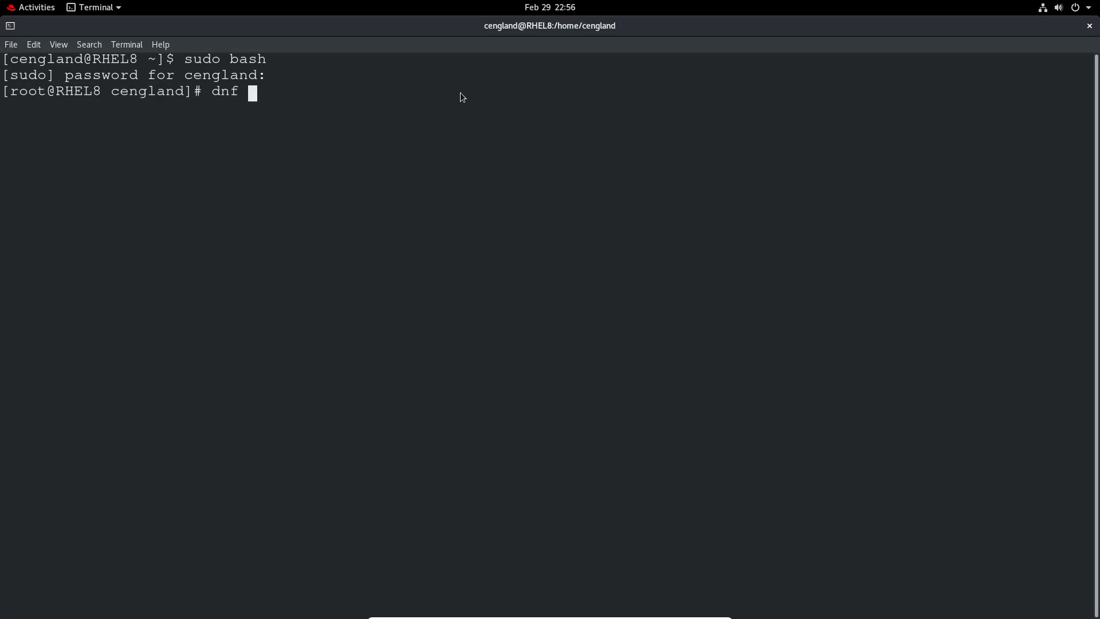
pyautogui.write('install')
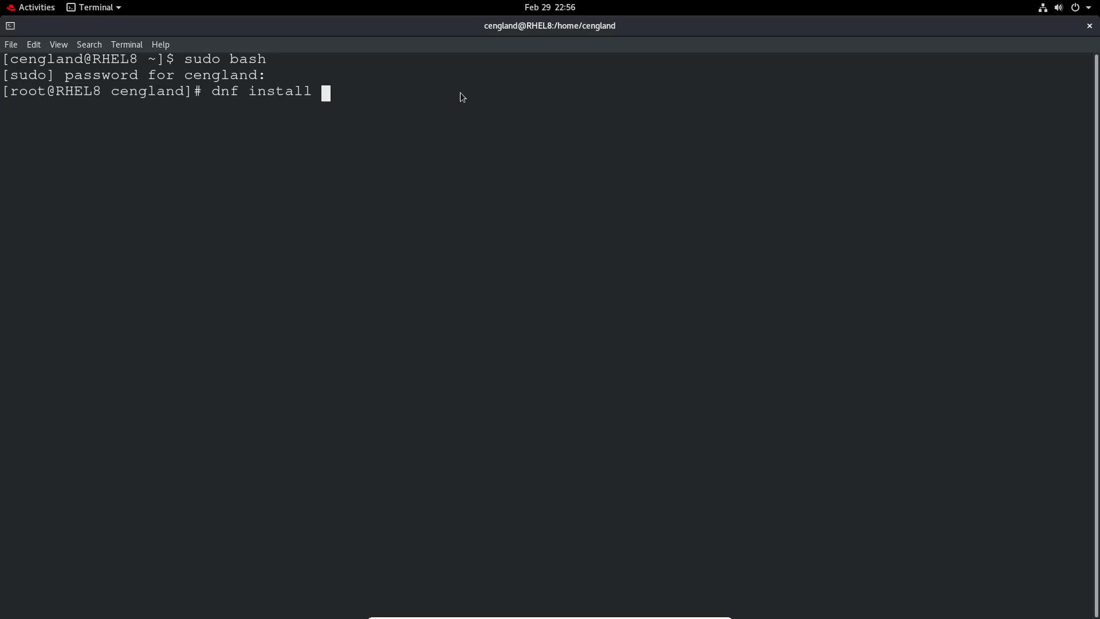
pyautogui.write('tuned')
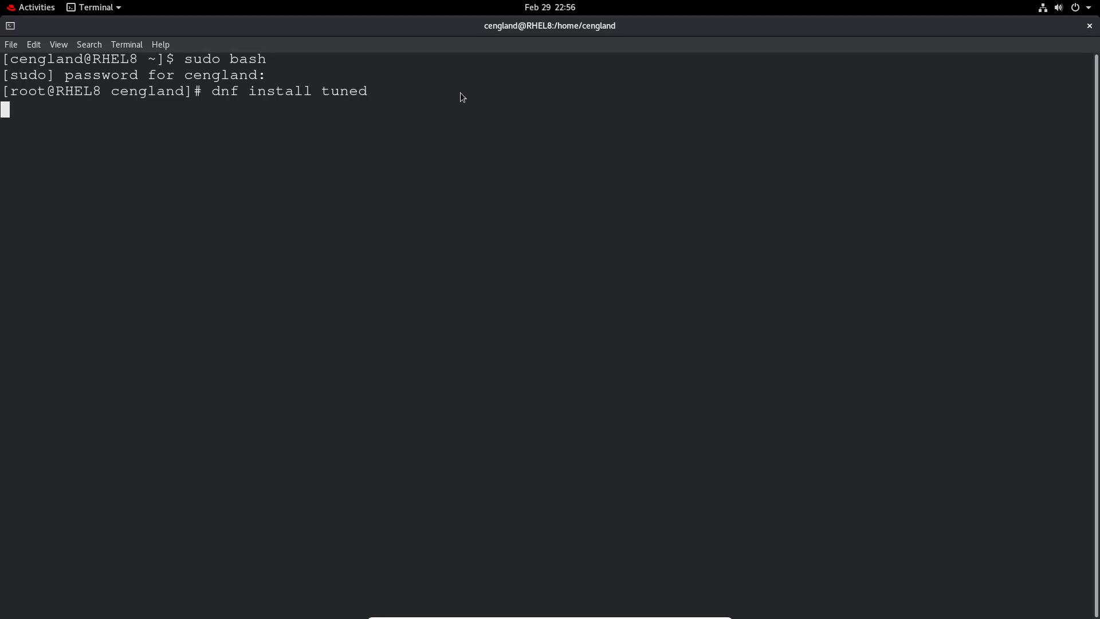
pyautogui.press('Return')
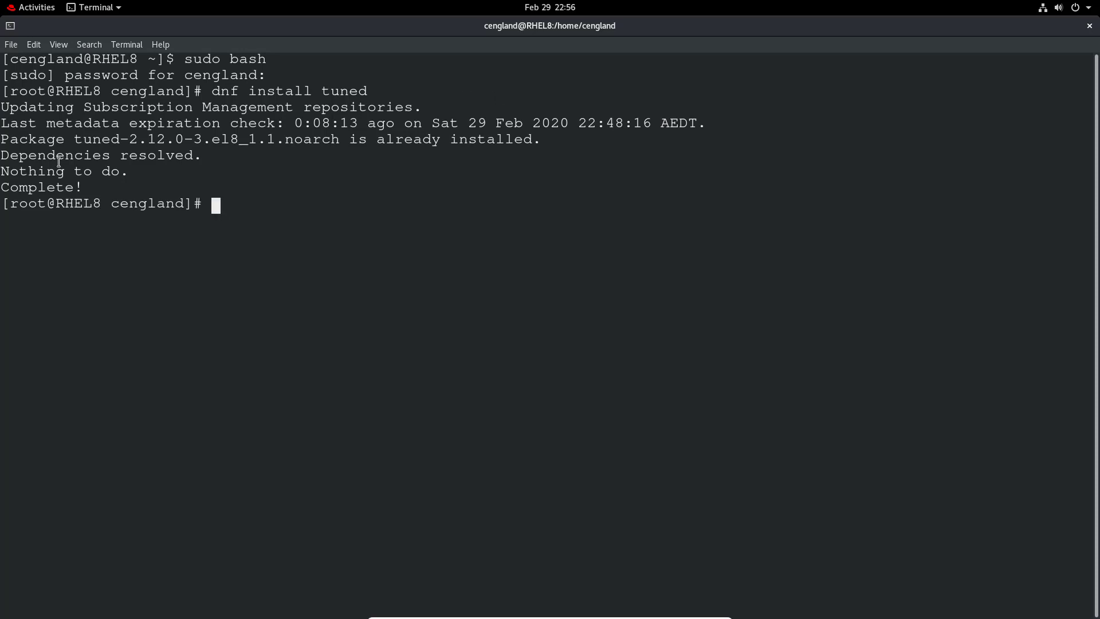
# Step: Start the tuned service and enable it at boot with systemctl, then clear the screen
pyautogui.write('syste')
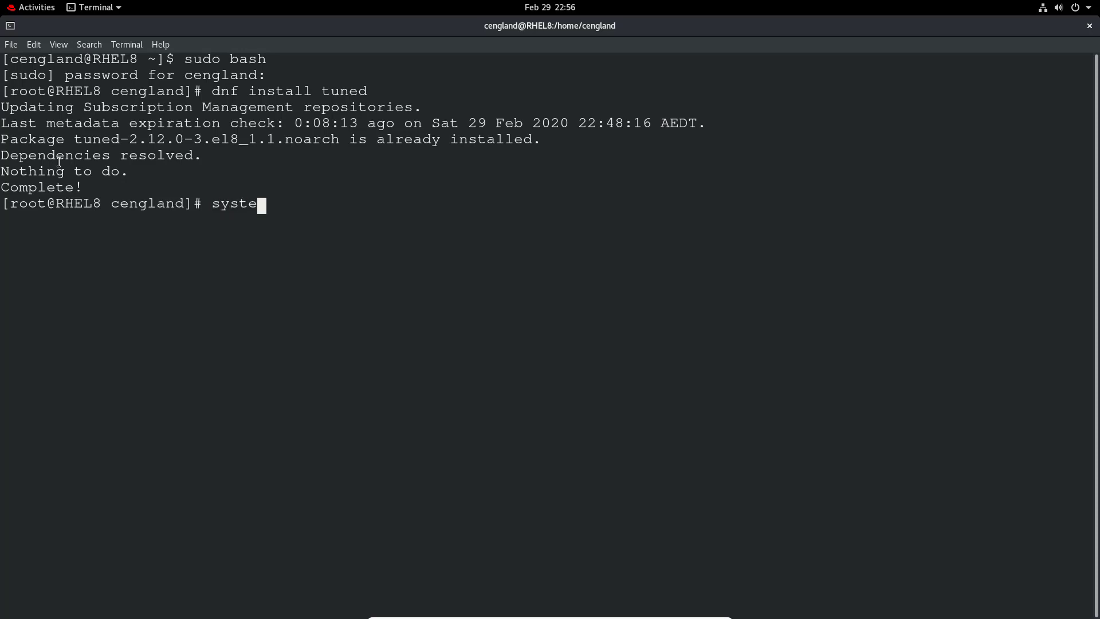
pyautogui.write('mctl')
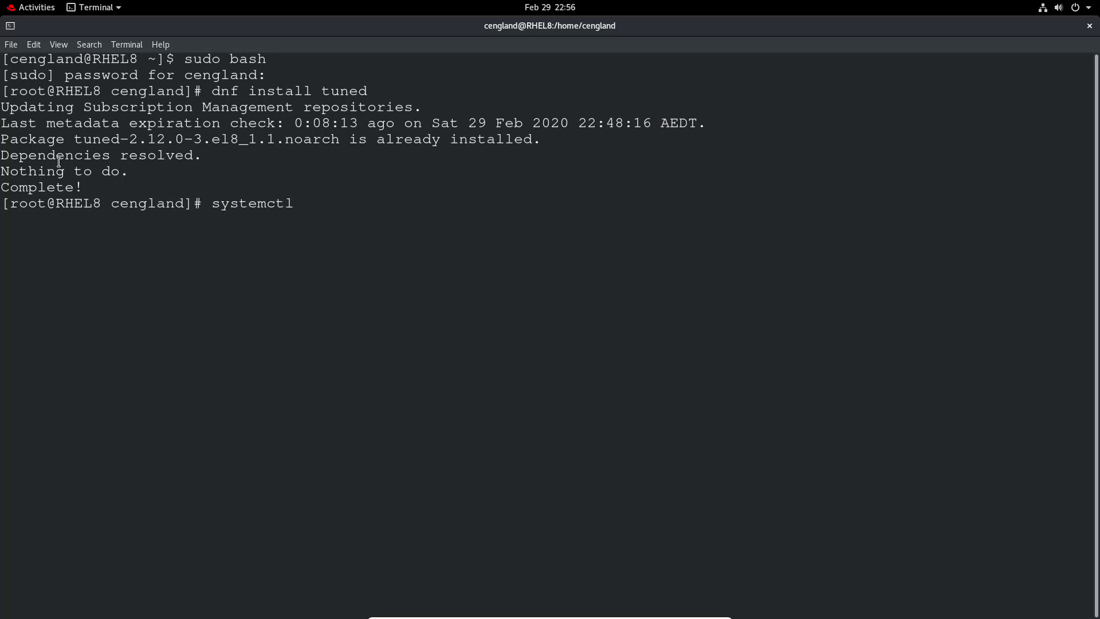
pyautogui.write('start tu')
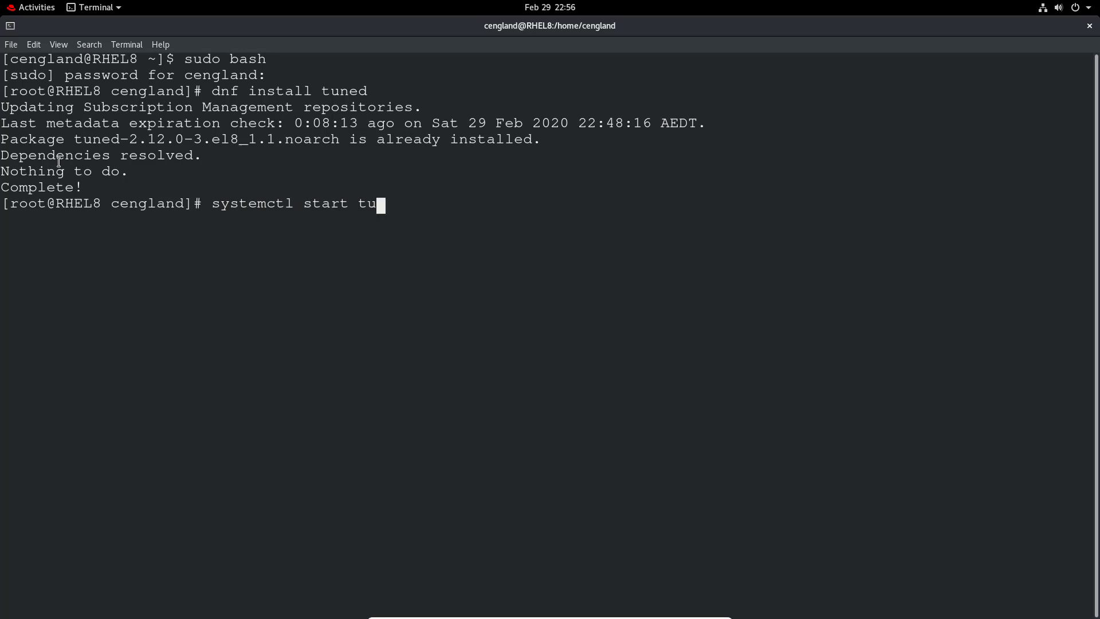
pyautogui.press('Return')
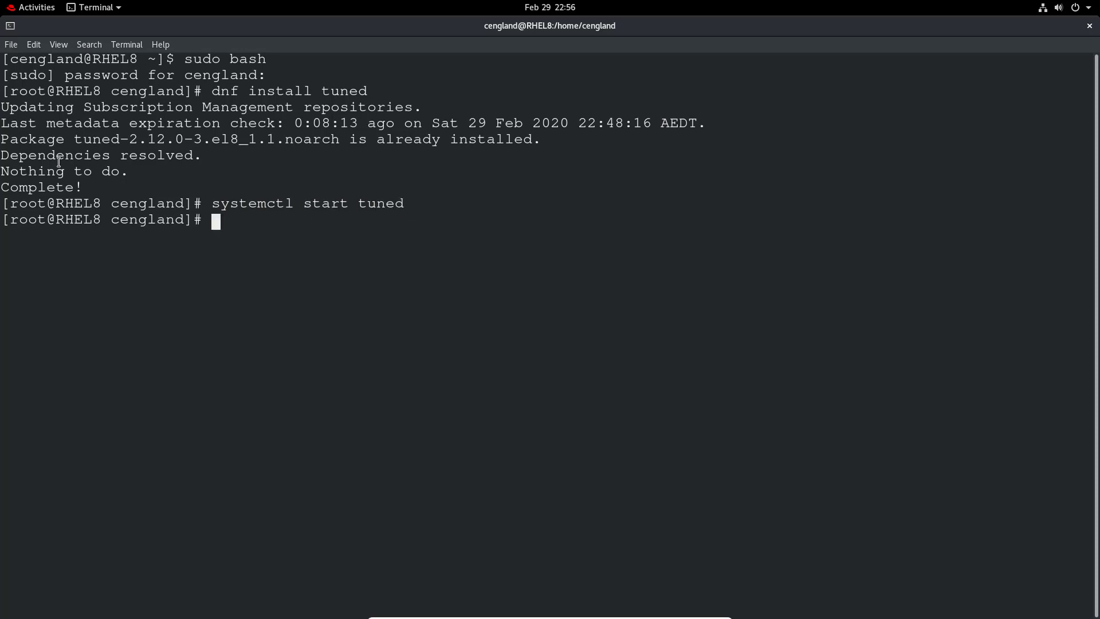
pyautogui.write('systemctl start tuned')
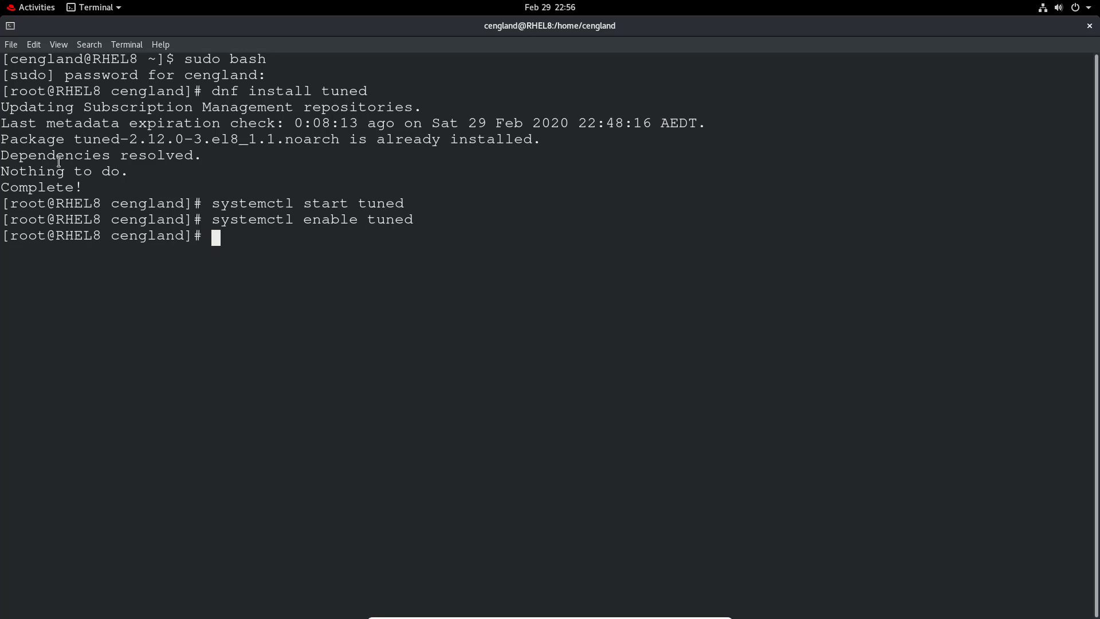
pyautogui.write('system')
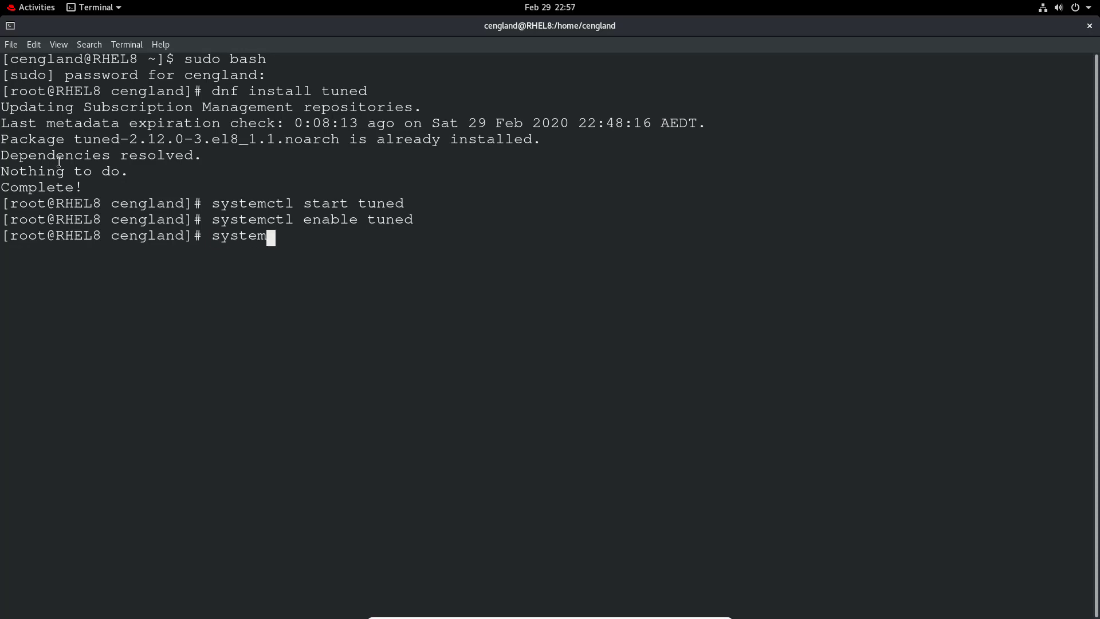
pyautogui.write('ctl sta')
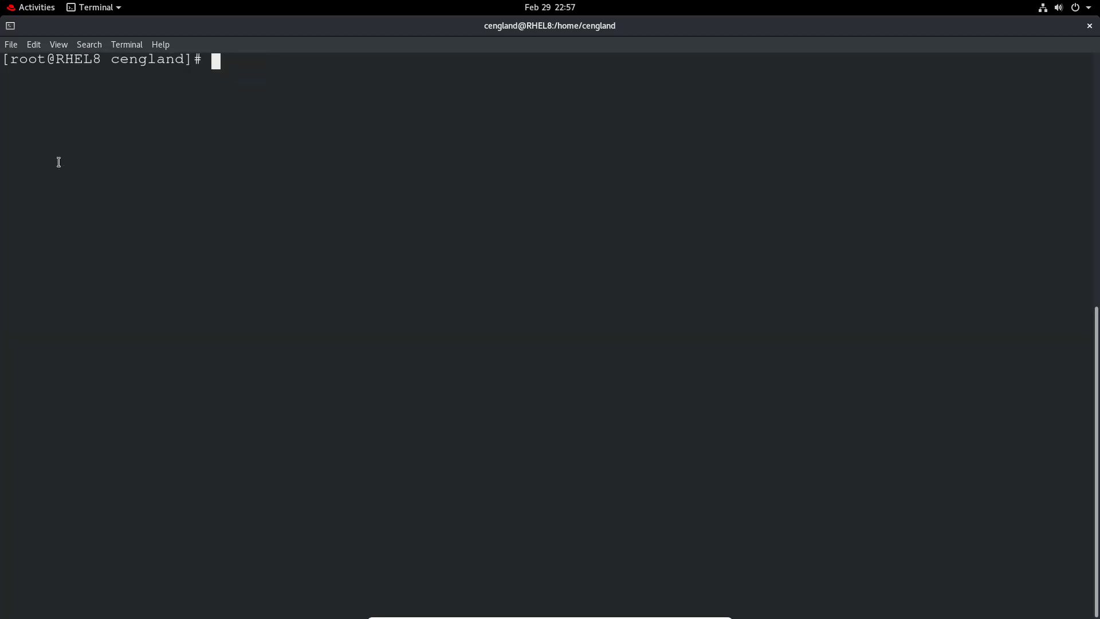
# Step: Run tuned-adm active to show virtual-guest as the current profile
pyautogui.write('tune')
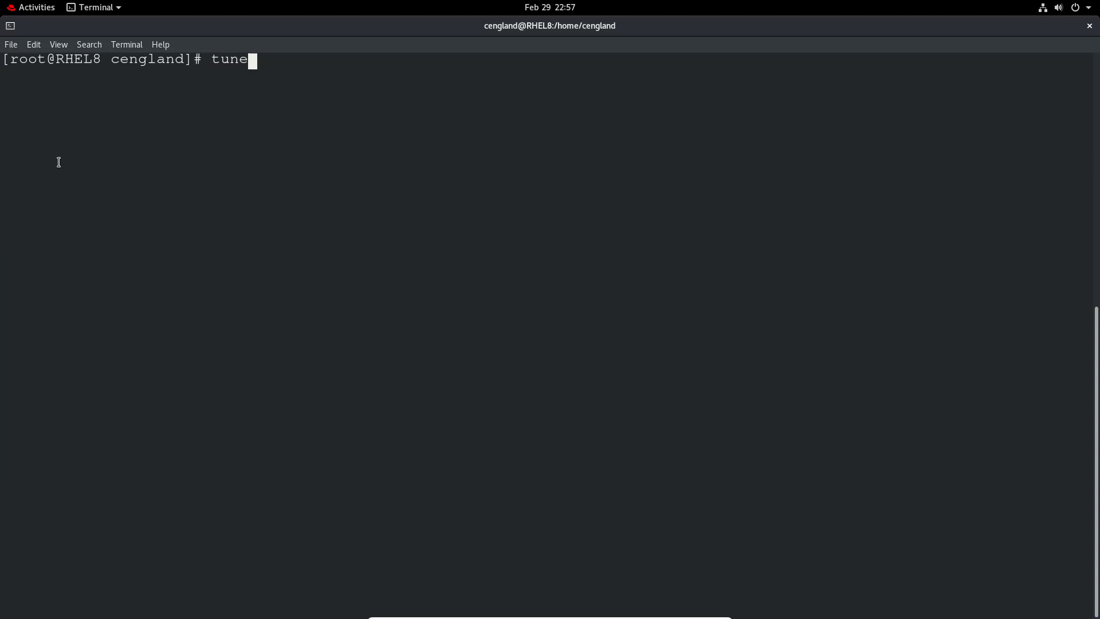
pyautogui.write('d-ad')
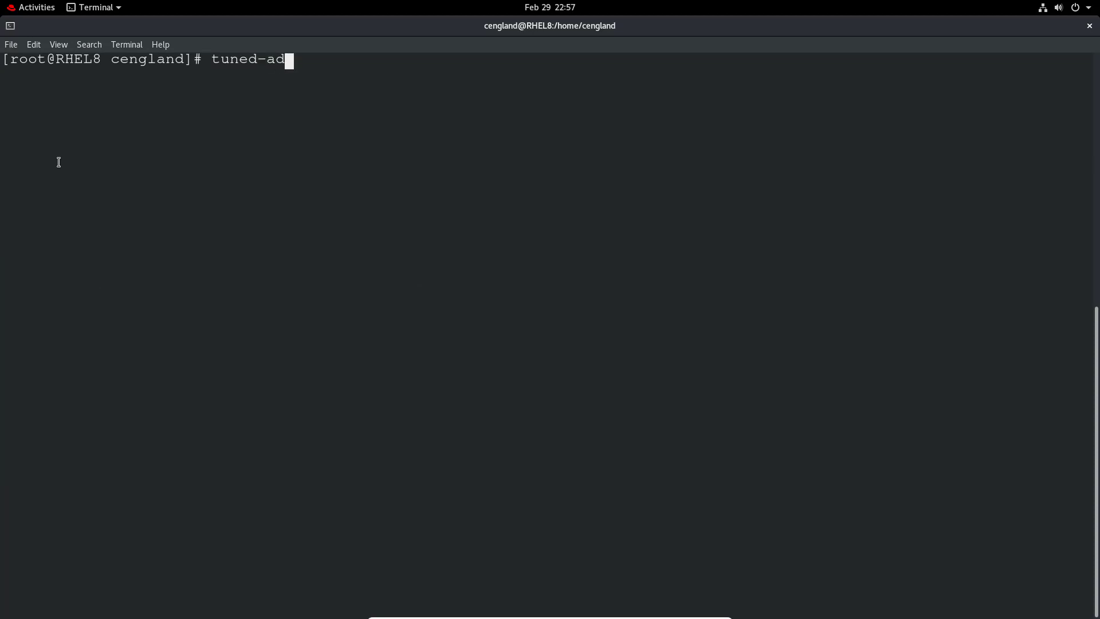
pyautogui.write('m active')
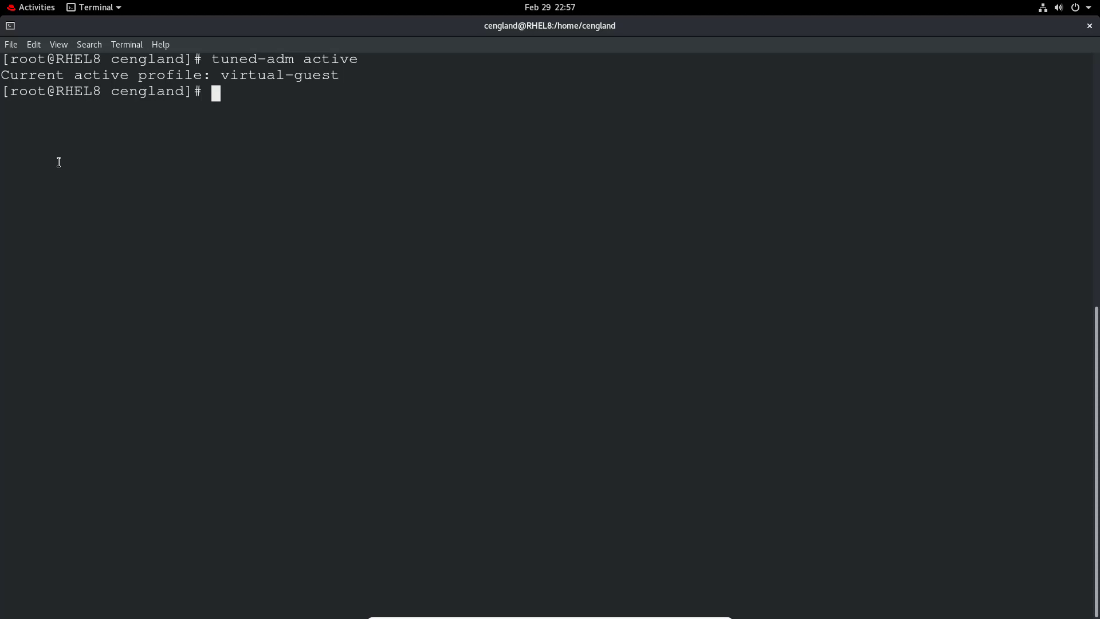
pyautogui.write('tuned-adm ac')
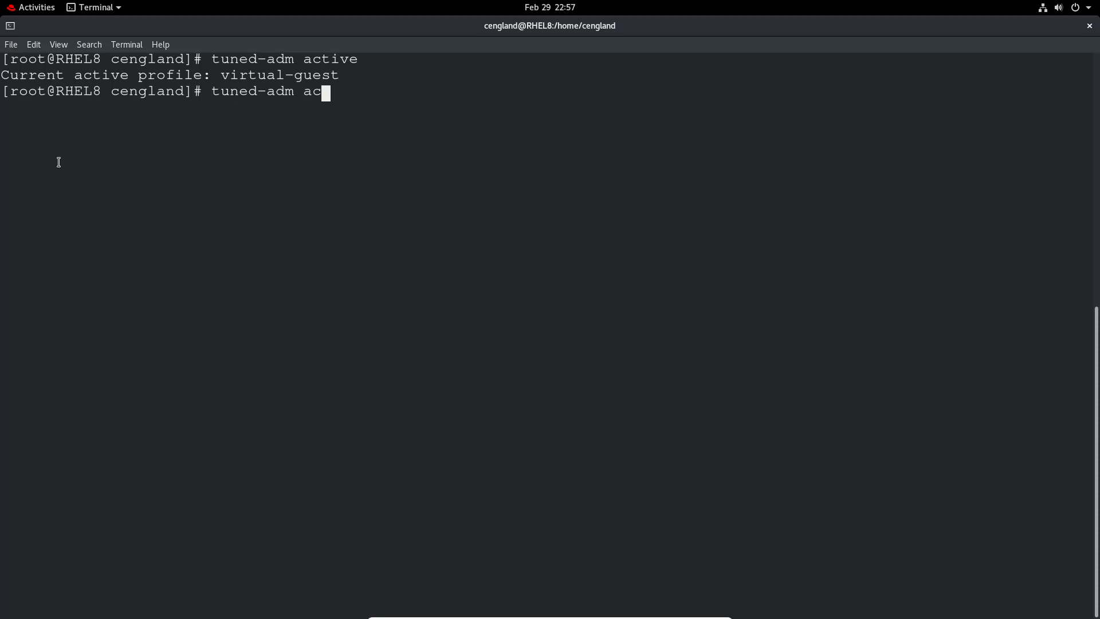
# Step: Run tuned-adm list to show all profiles and highlight KVM in the output
pyautogui.write('list')
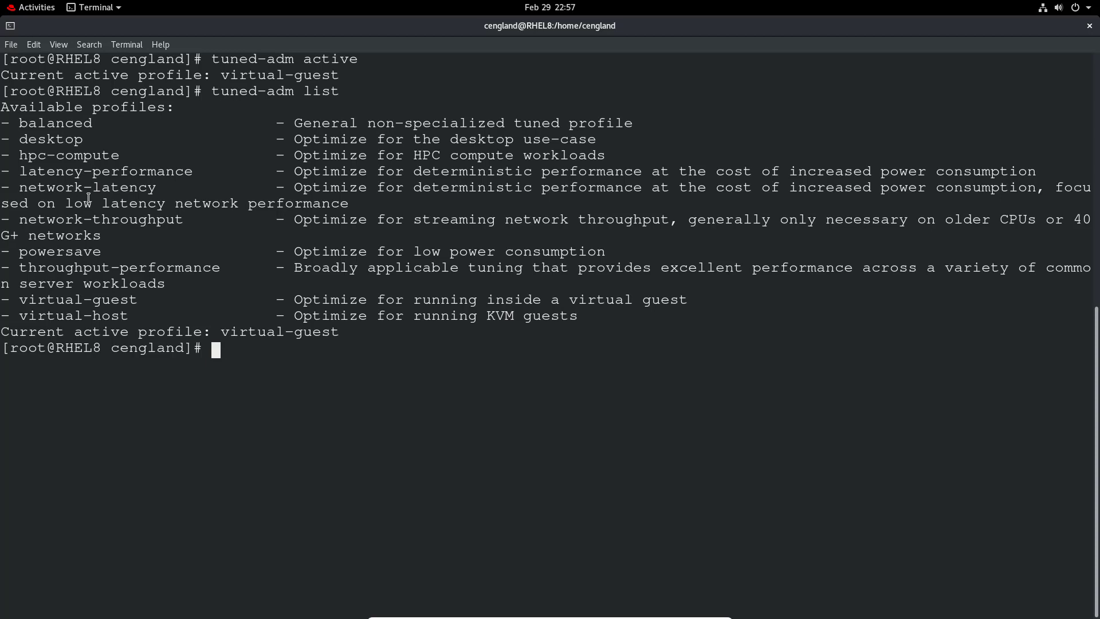
pyautogui.doubleClick(87, 186)
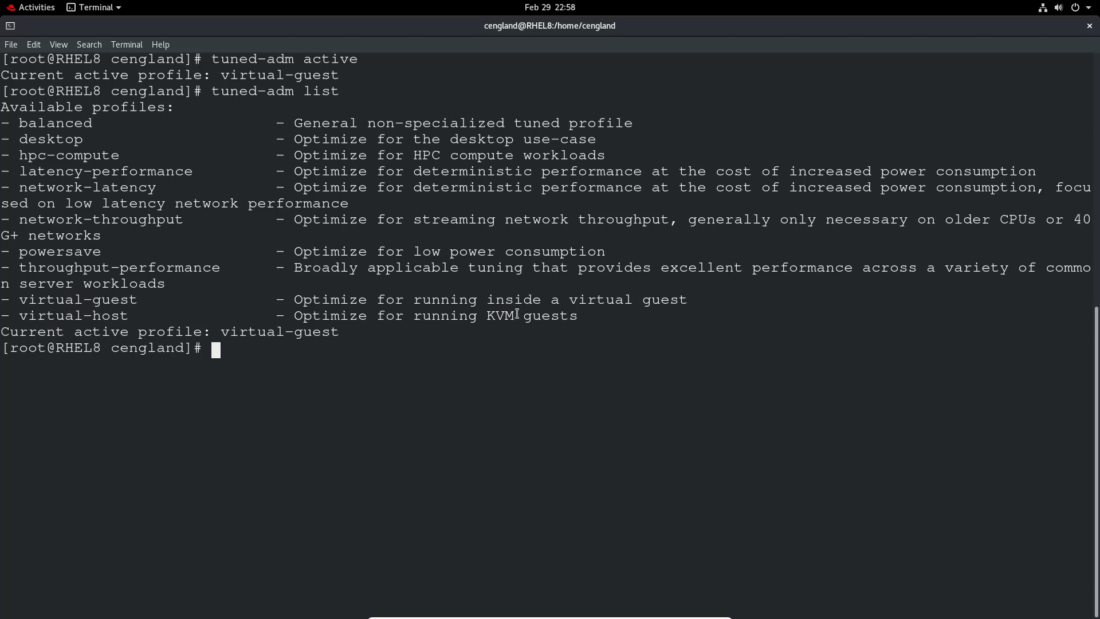
pyautogui.doubleClick(501, 317)
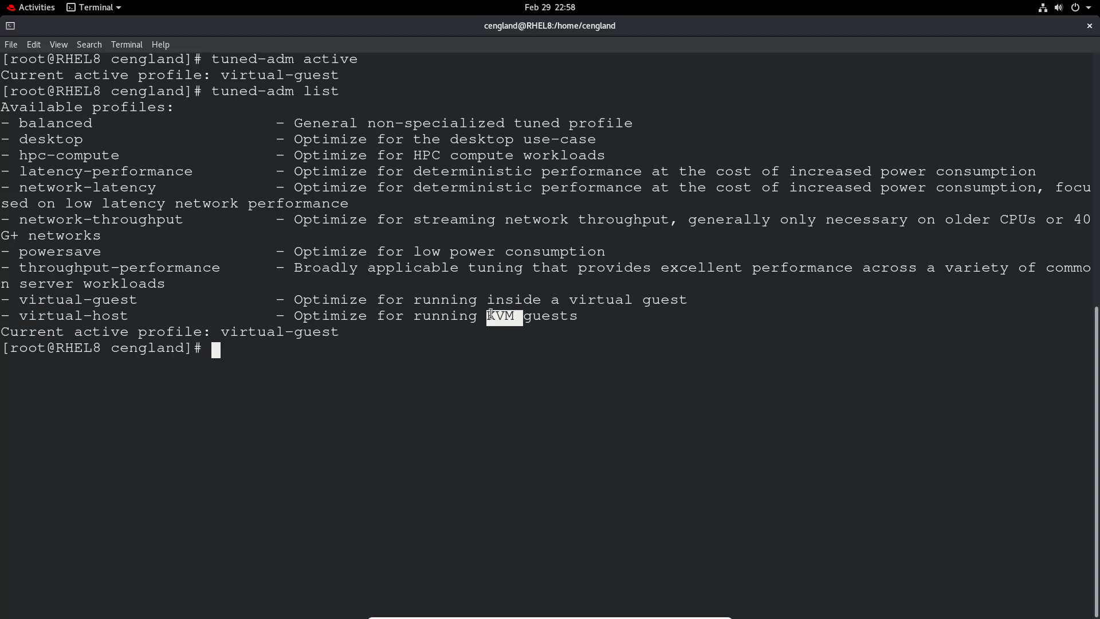
pyautogui.moveTo(27, 315)
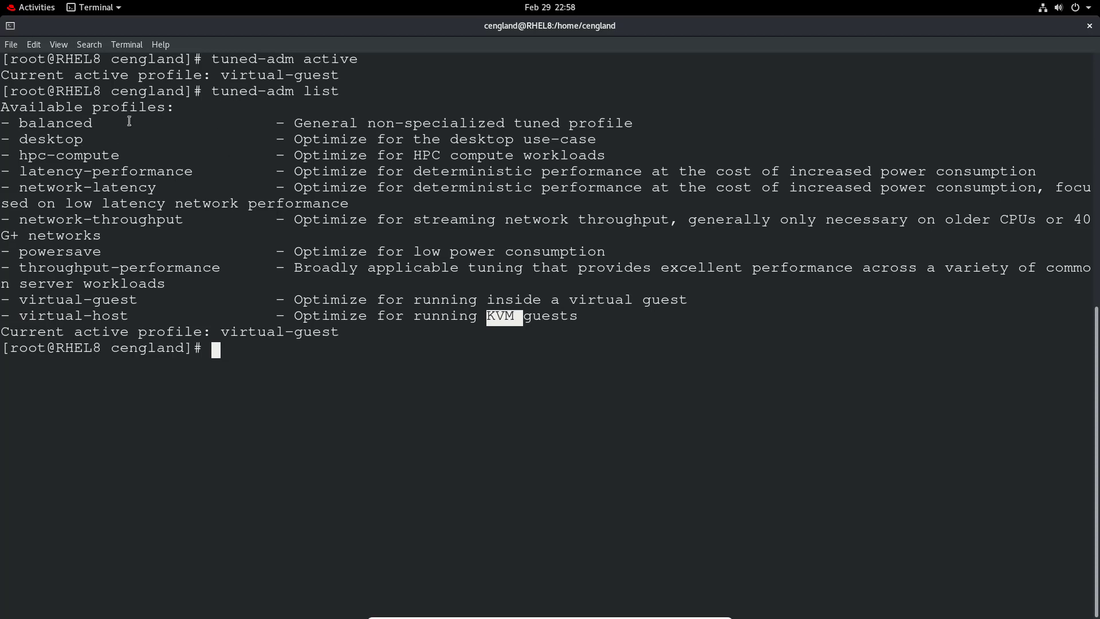
pyautogui.write('tuned-adm p')
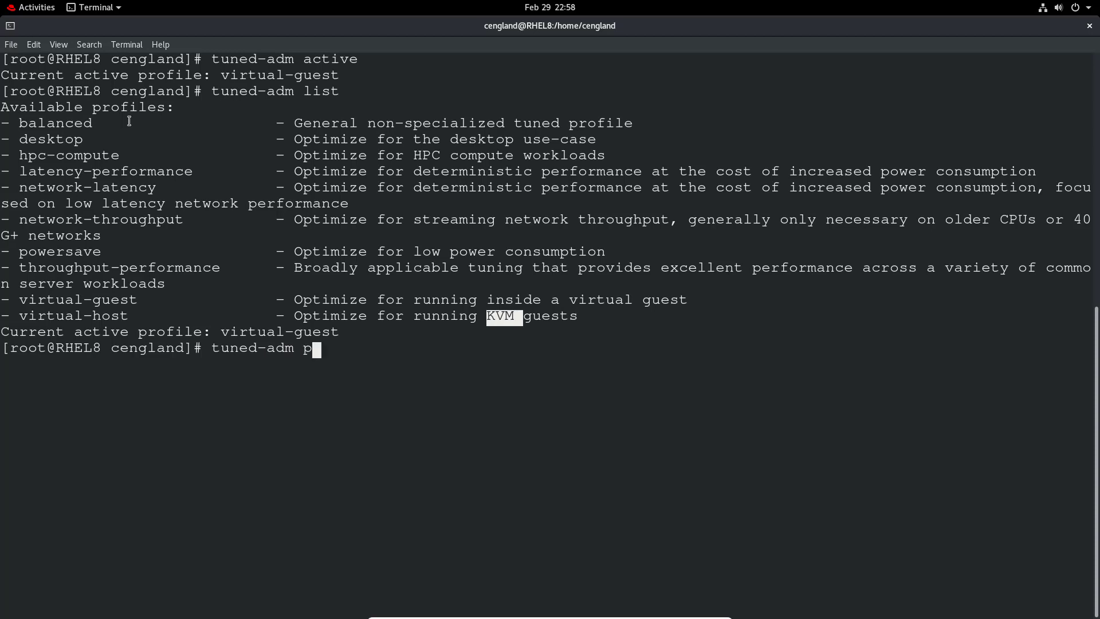
# Step: Apply the powersave profile, confirm it with tuned-adm active, then clear the screen
pyautogui.write('rofile')
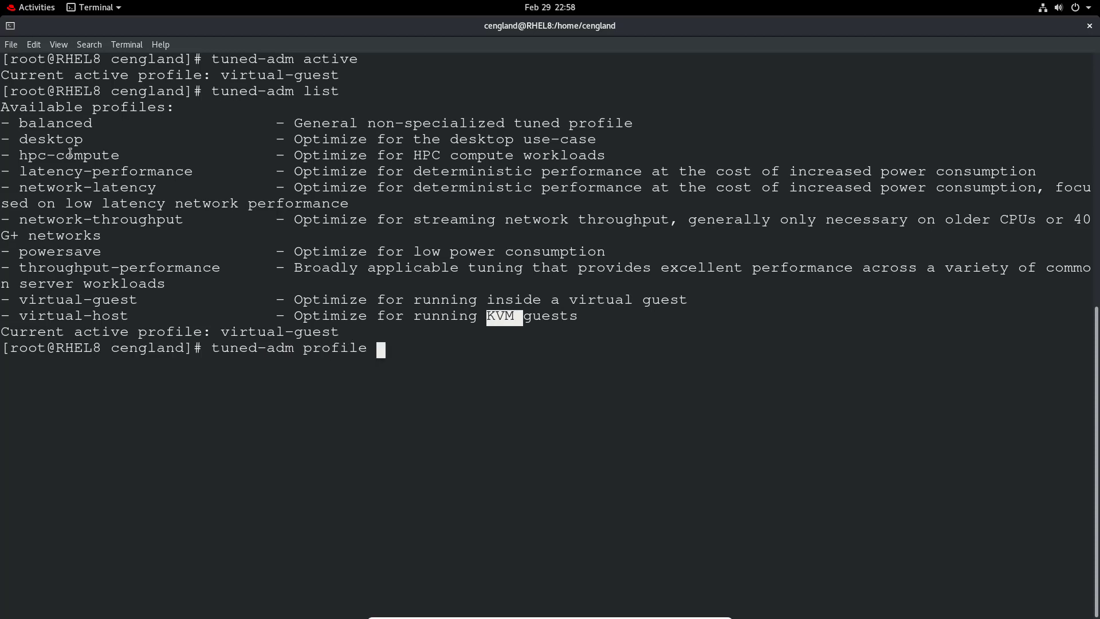
pyautogui.write('powersave')
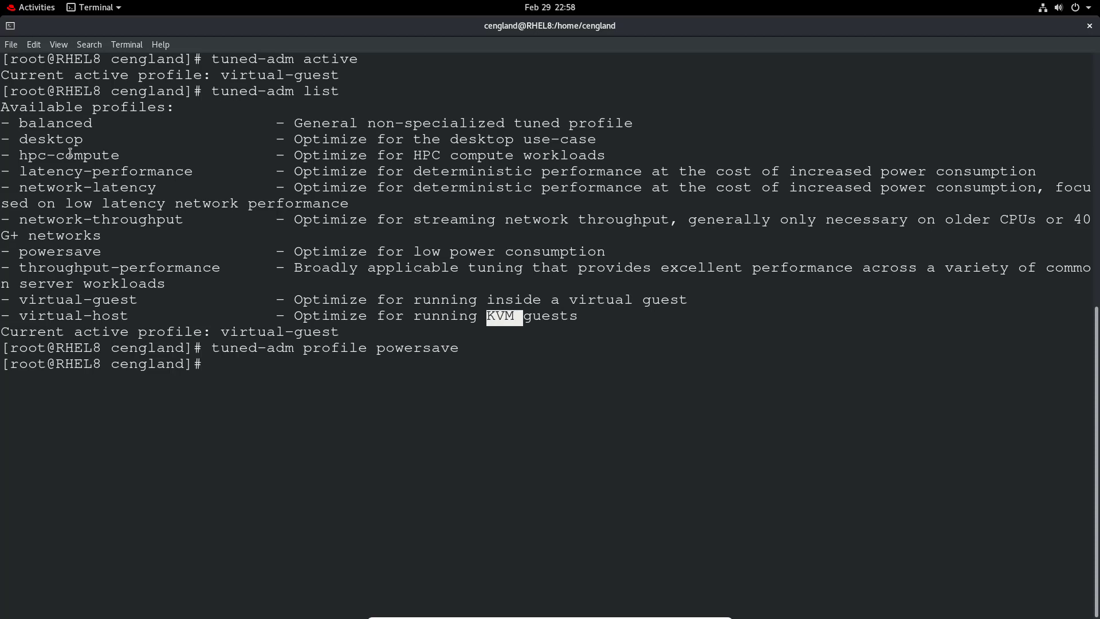
pyautogui.write('tuned-adm active')
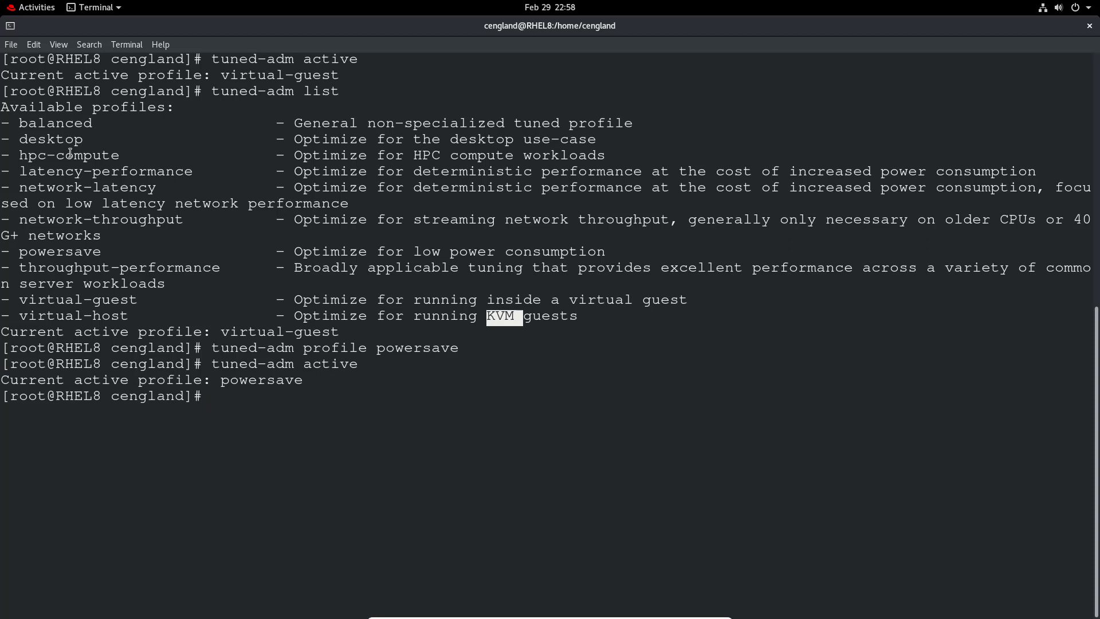
pyautogui.write('tu')
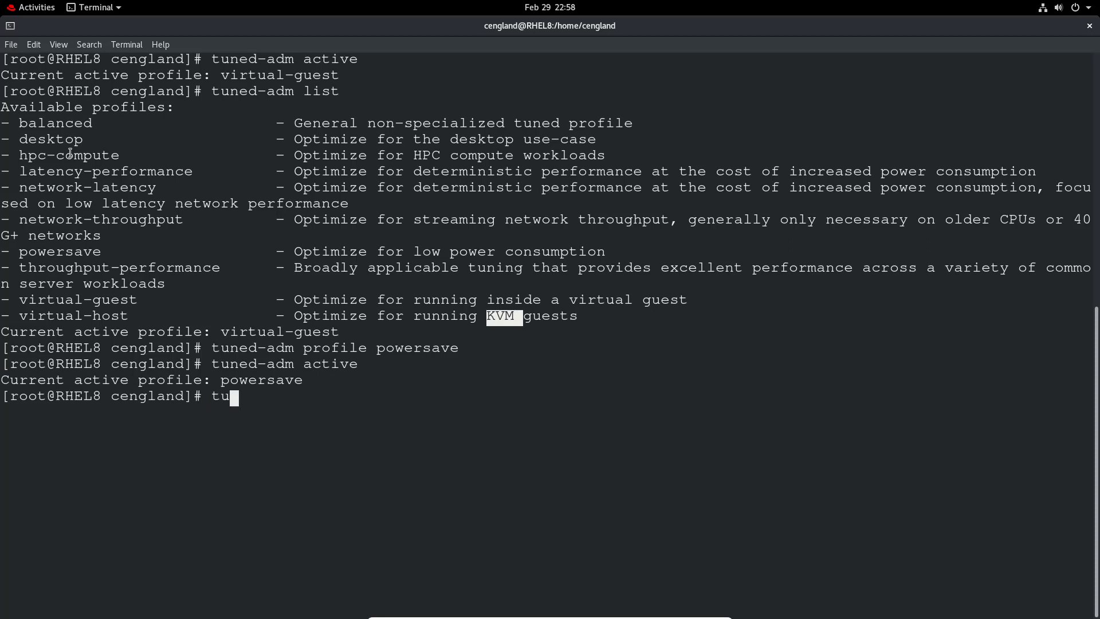
pyautogui.write('clea')
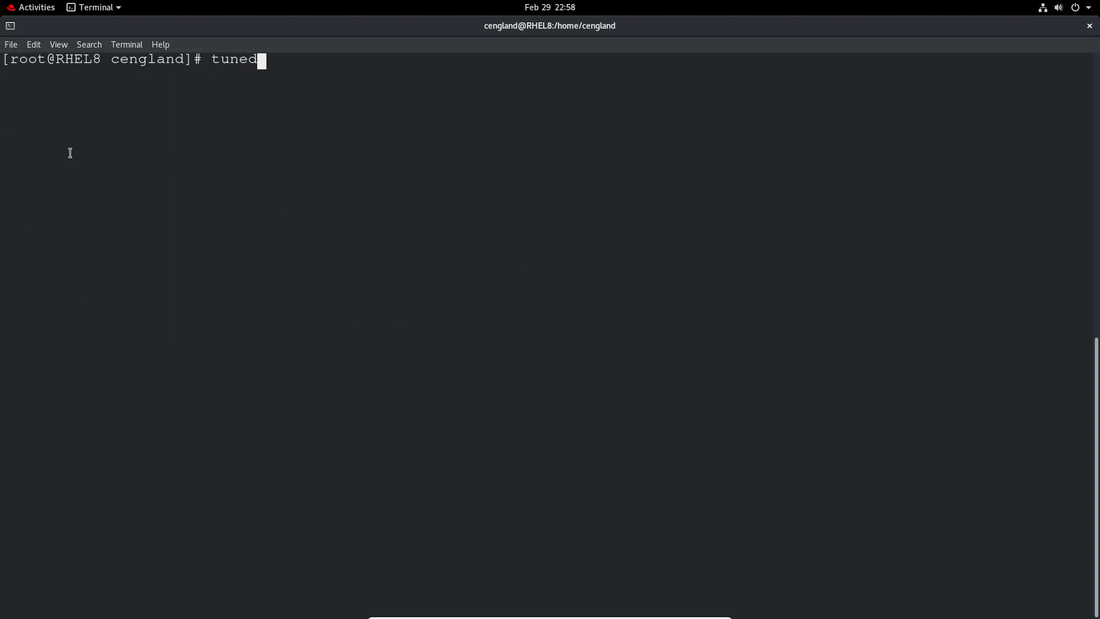
# Step: Run tuned-adm recommend (virtual-guest), switch tuned off, and confirm no active profile
pyautogui.write('-adm')
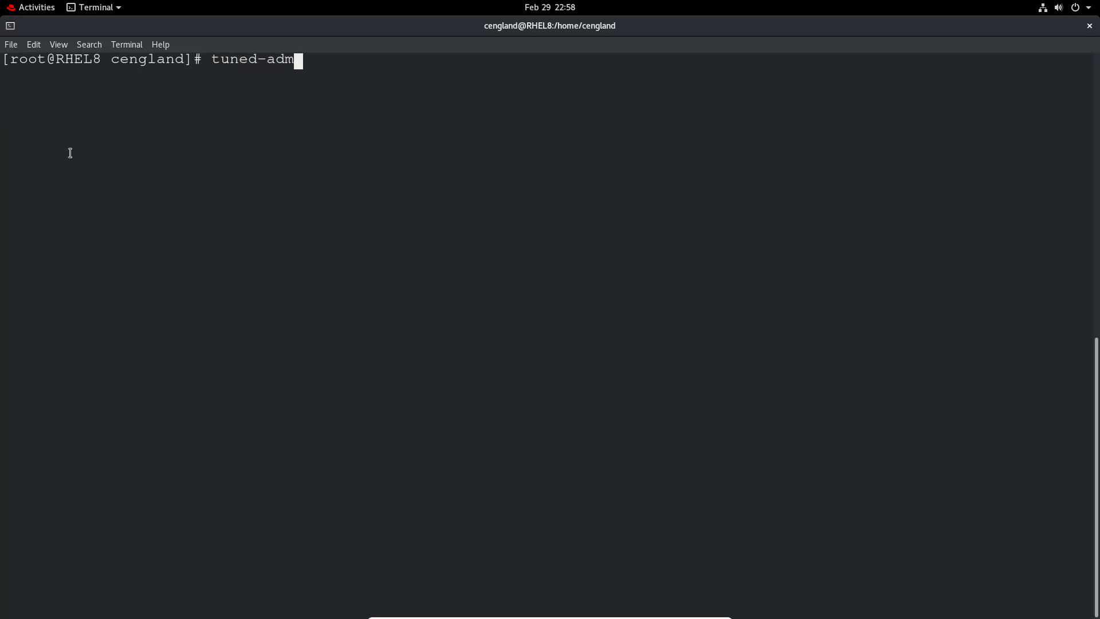
pyautogui.write('recommend')
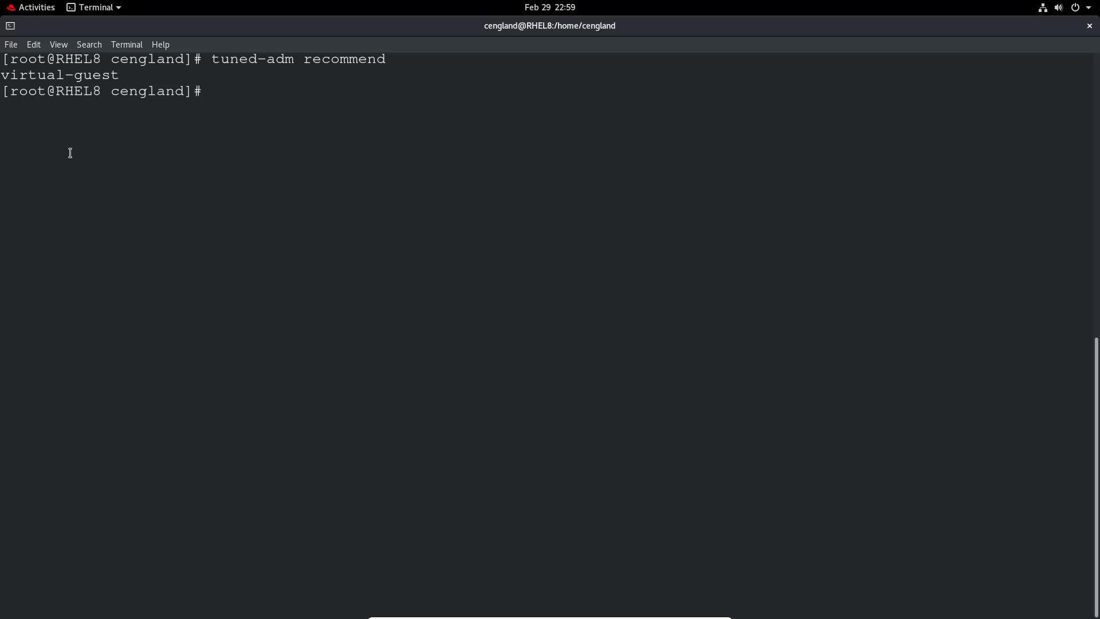
pyautogui.write('tuned-adm off')
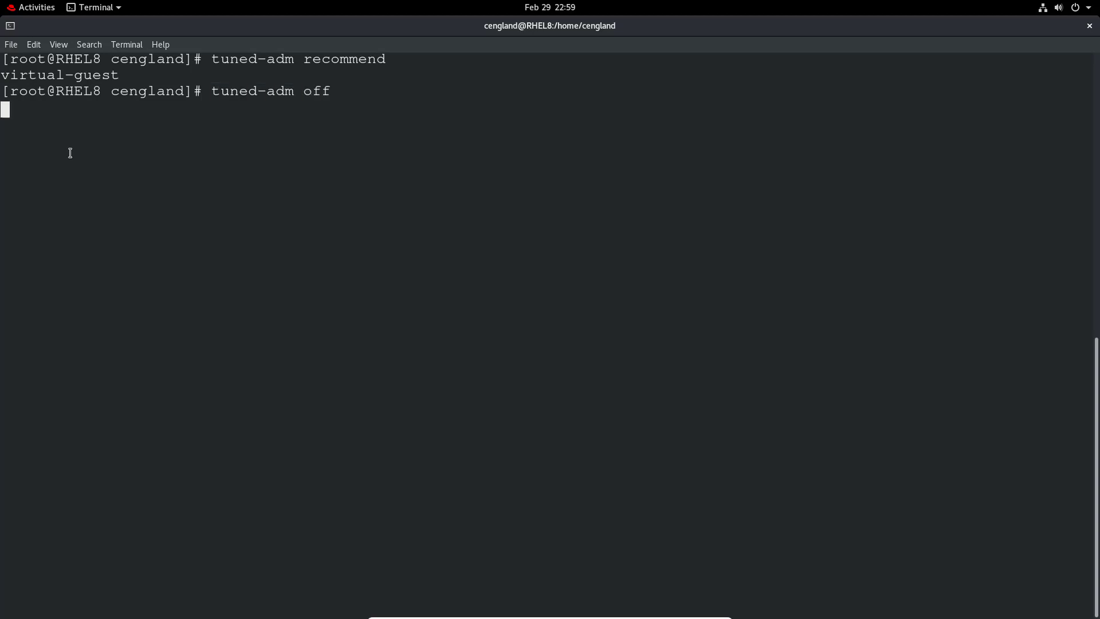
pyautogui.write('tuned-adm')
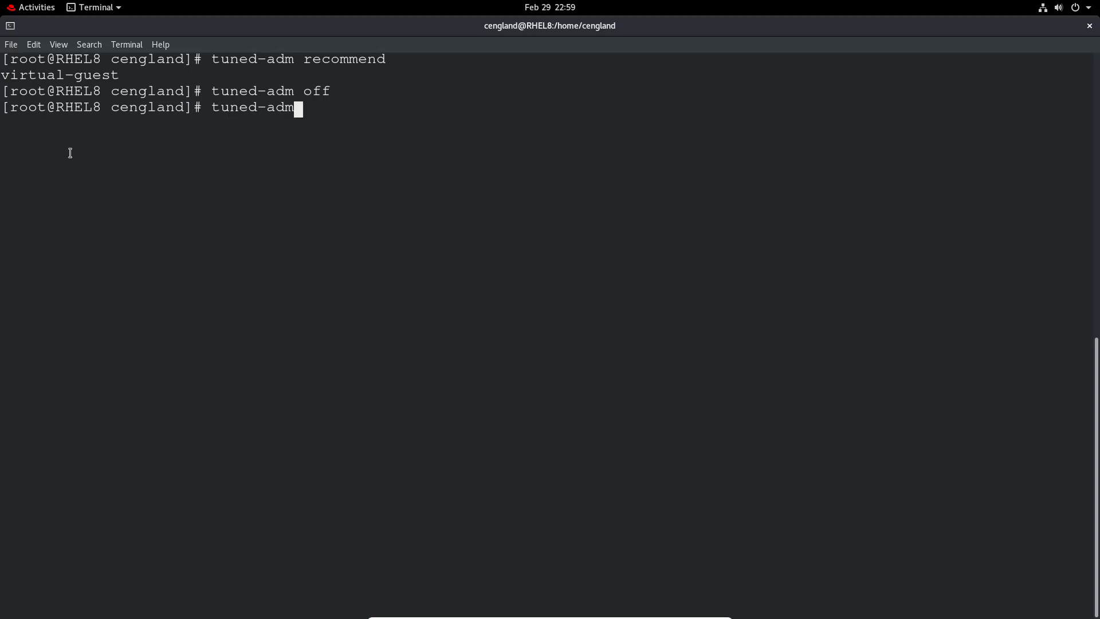
pyautogui.write('active')
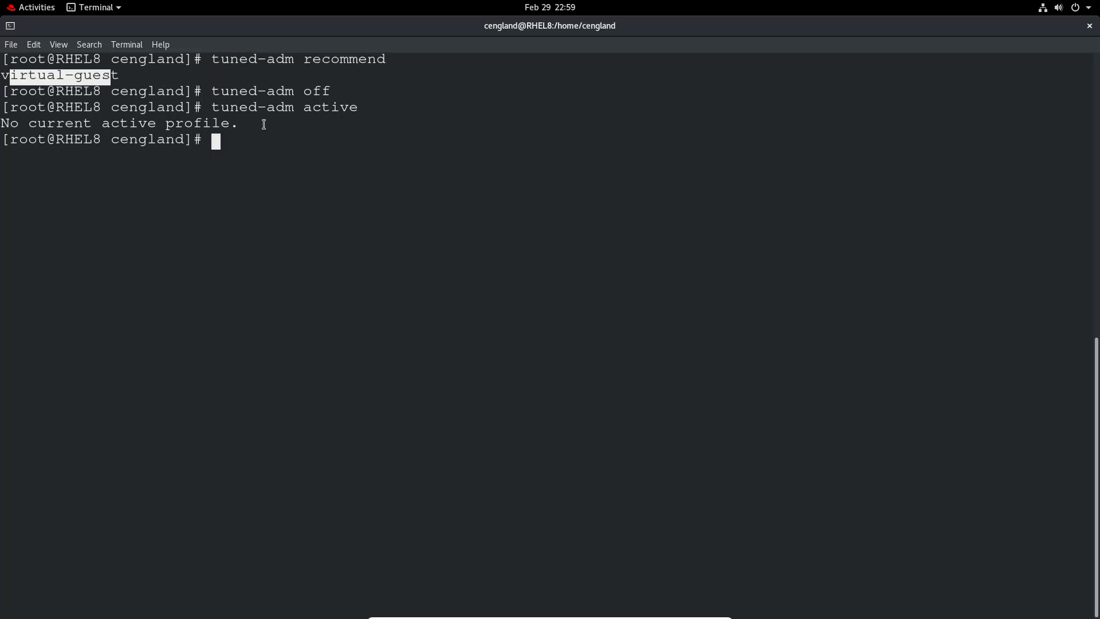
# Step: Attempt tuned-adm virtual-guest without the profile keyword, which is invalid
pyautogui.write('tune')
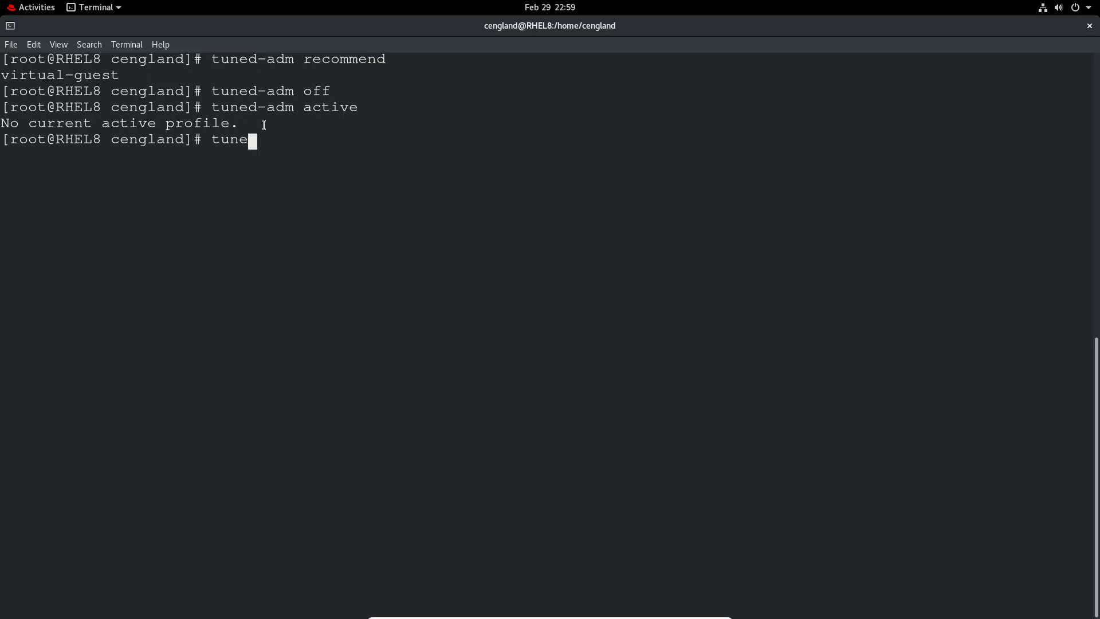
pyautogui.write('d-')
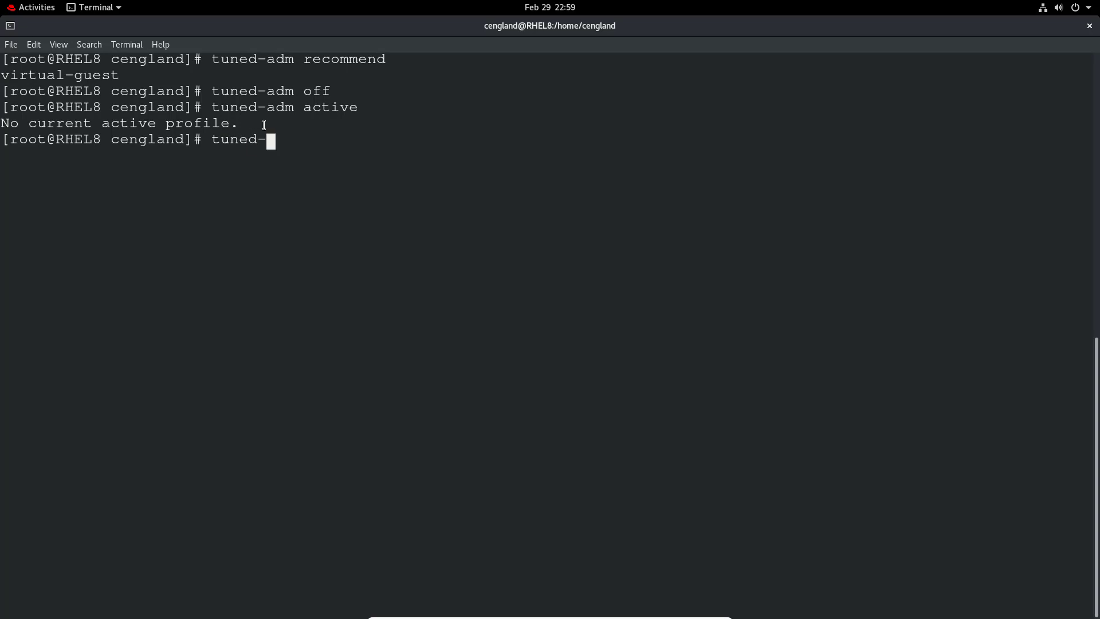
pyautogui.write('adm')
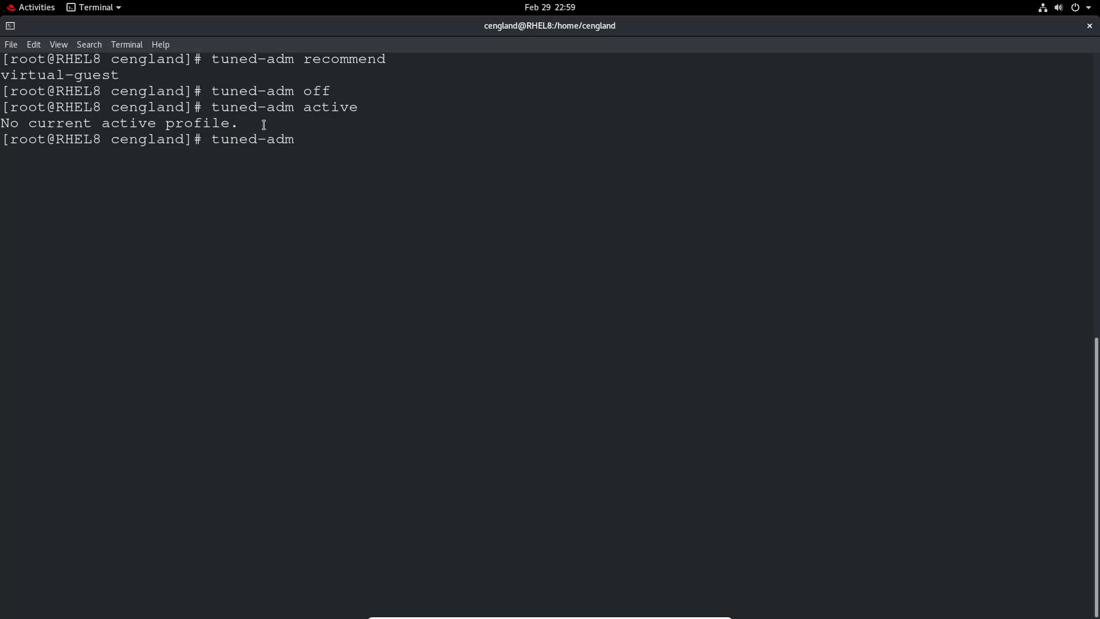
pyautogui.write('virtual')
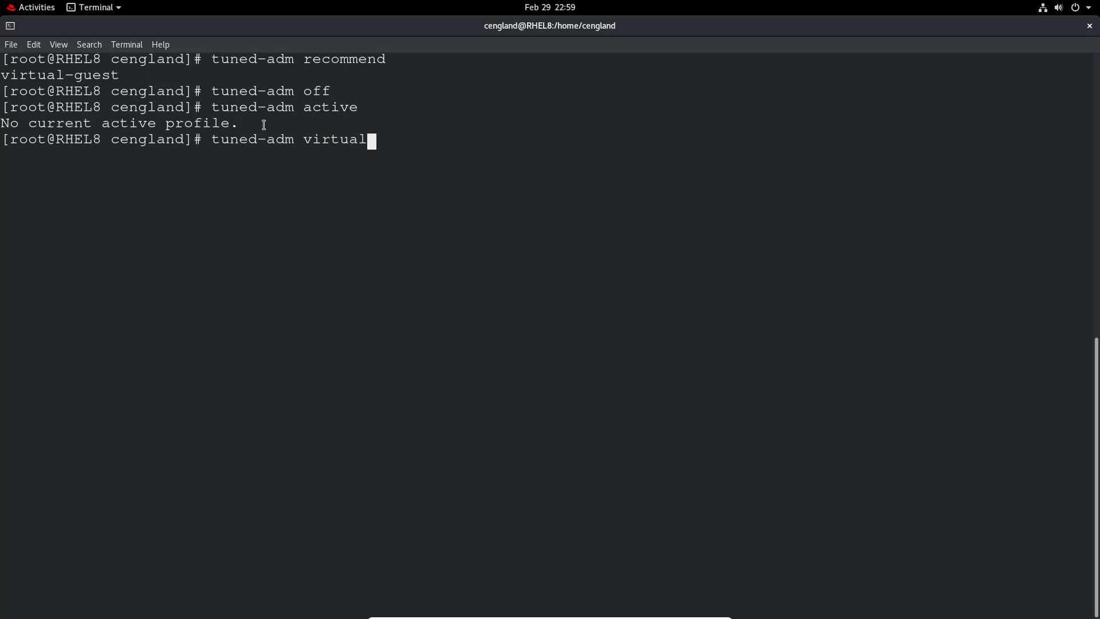
pyautogui.write('-guest')
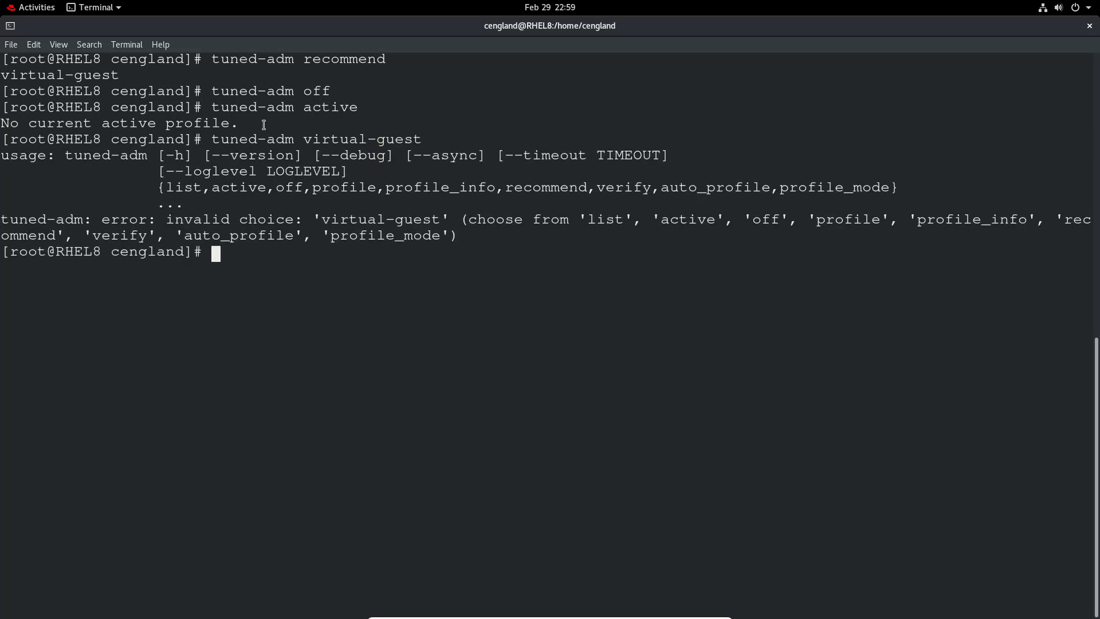
pyautogui.write('tuned-adm virtual-guest')
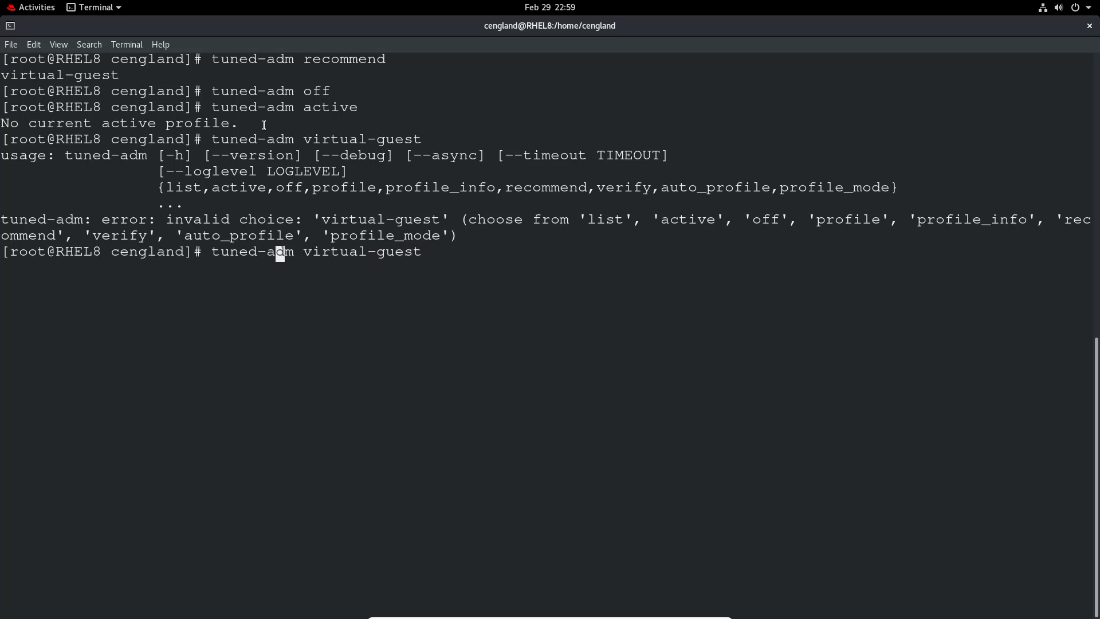
# Step: Run tuned-adm profile virtual-guest and confirm it with tuned-adm active
pyautogui.write('pro')
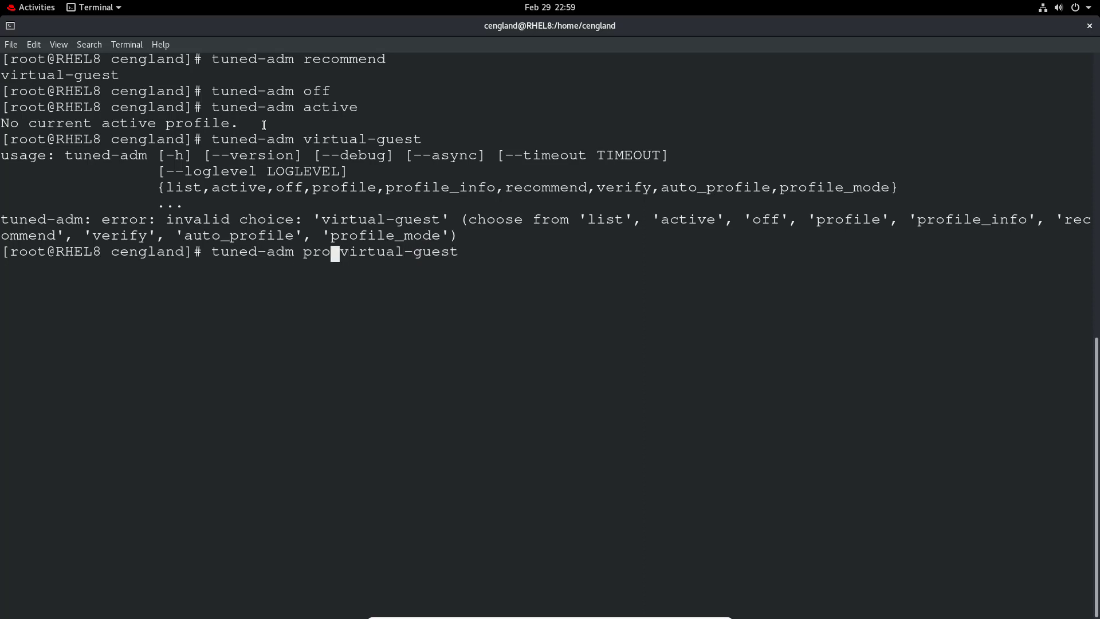
pyautogui.write('file')
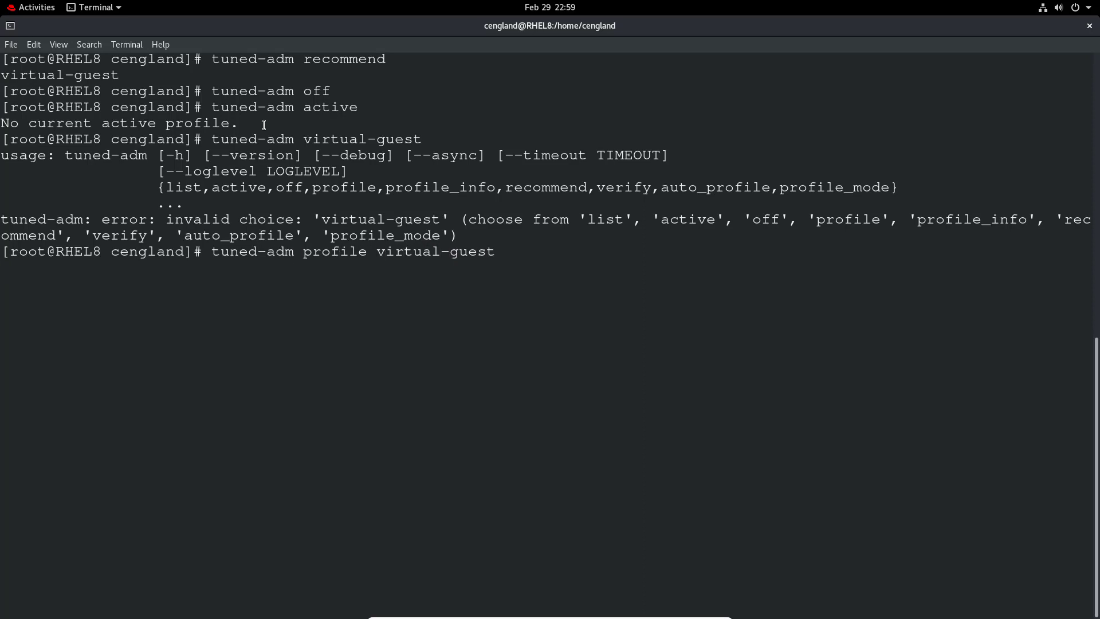
pyautogui.write('tuned-adm virtual-guest')
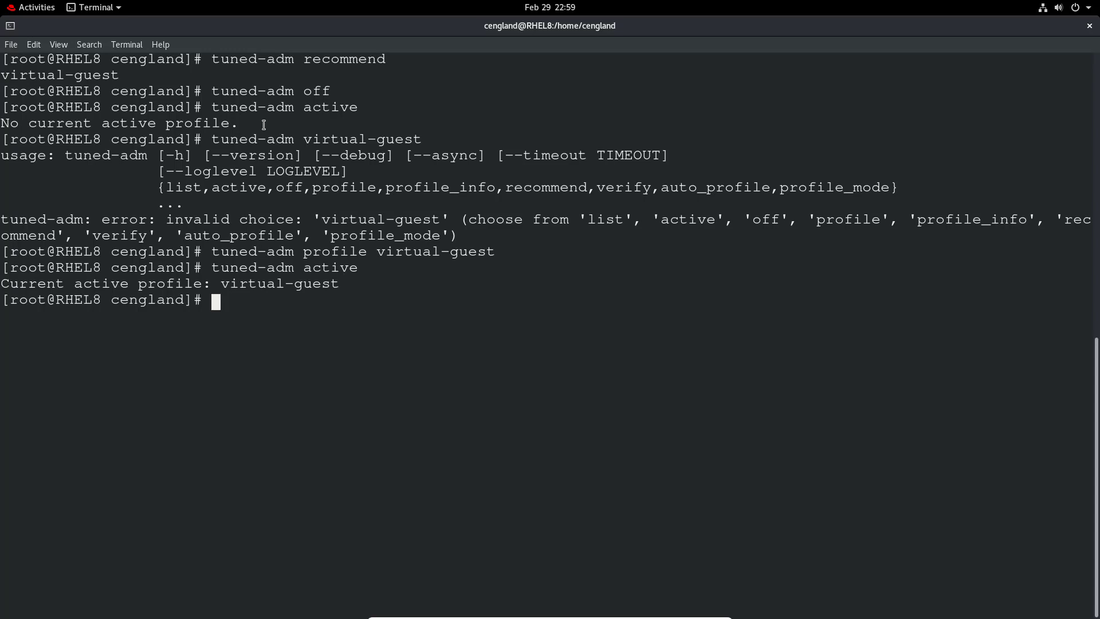
pyautogui.write('tuned')
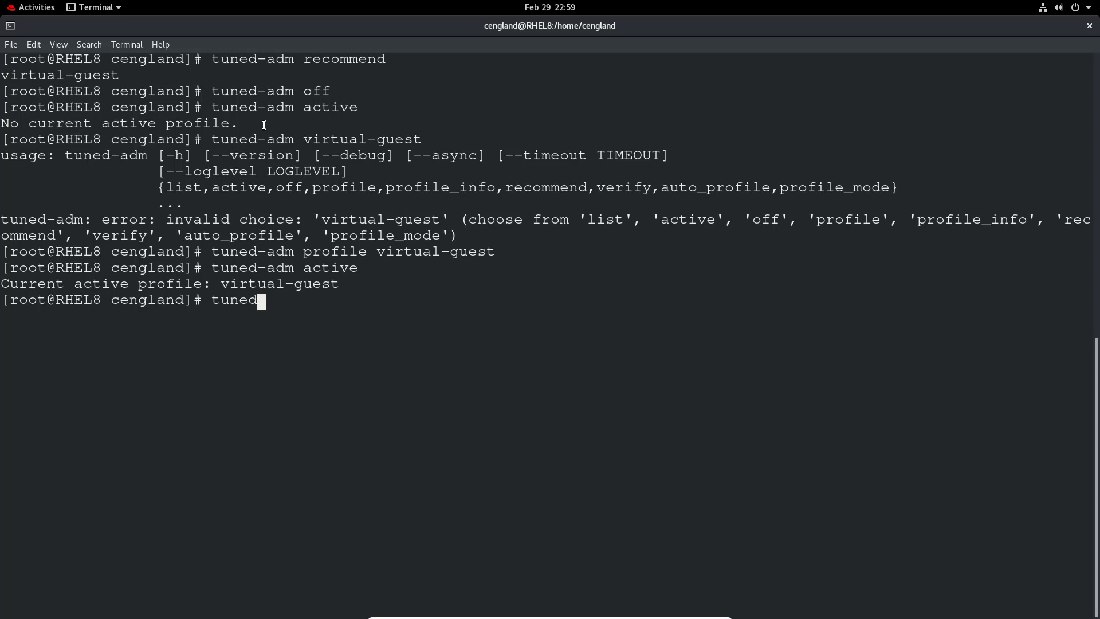
# Step: Run tuned-adm profile_info virtual-guest to show its name and summary
pyautogui.write('-adm')
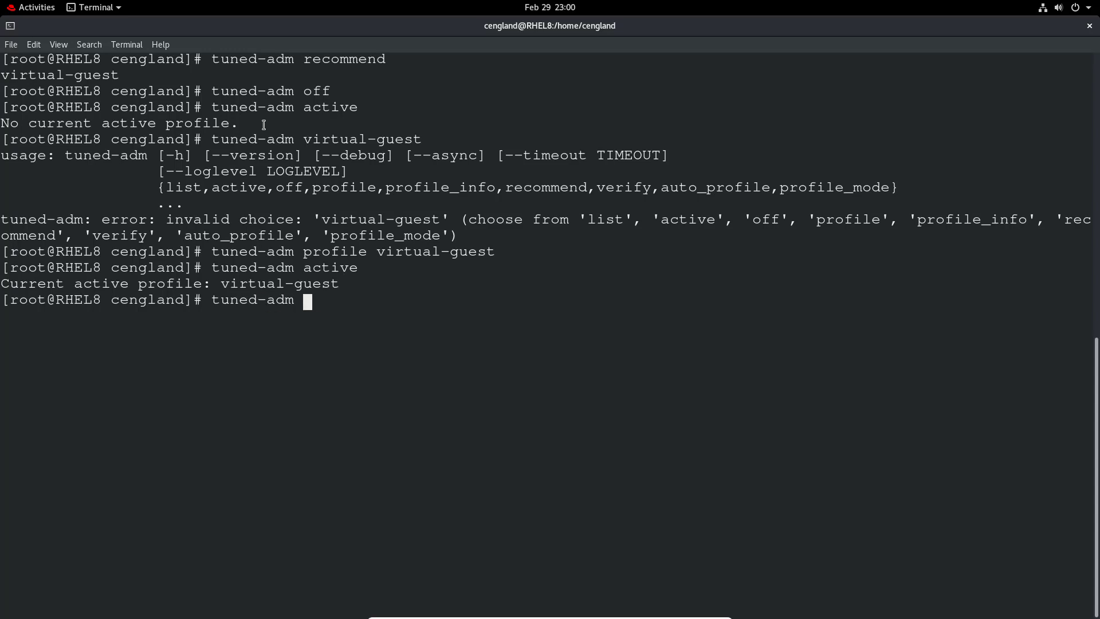
pyautogui.write('profile_i')
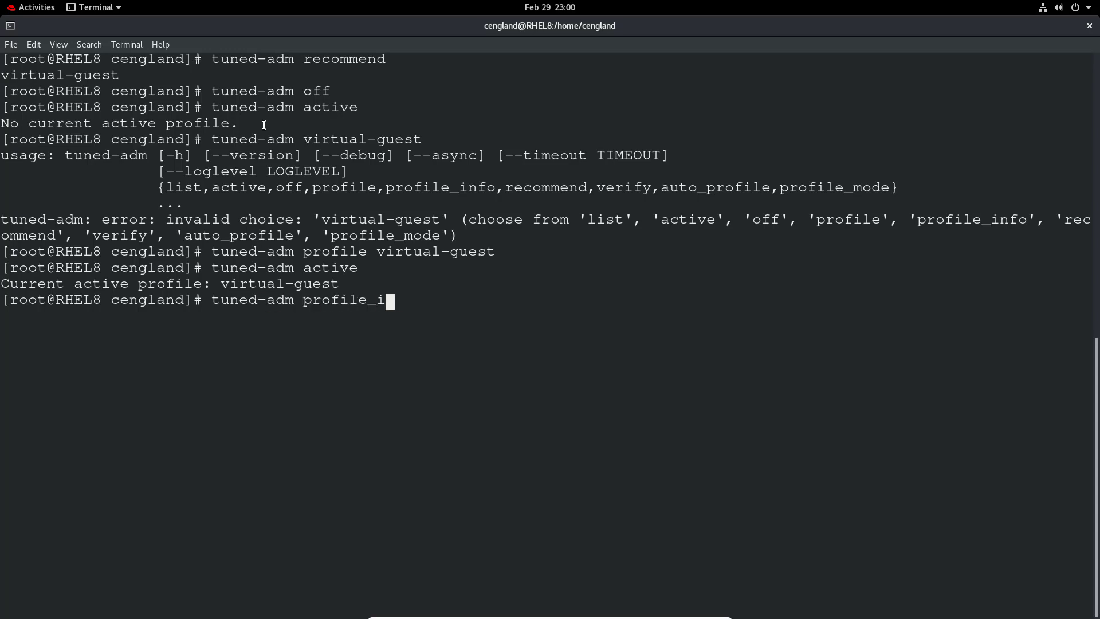
pyautogui.write('nfo')
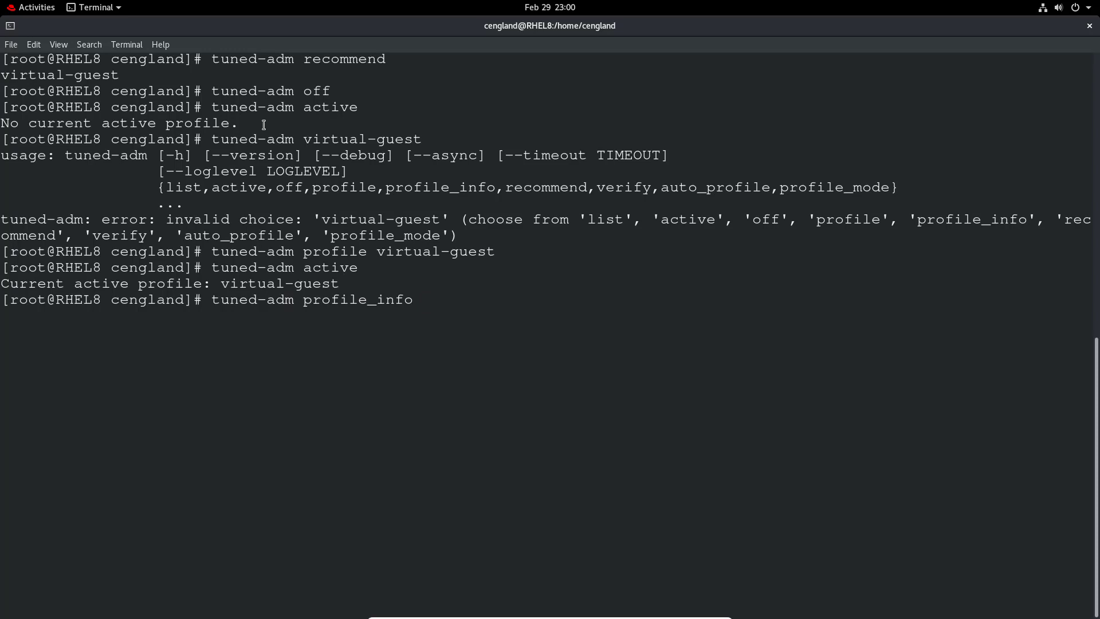
pyautogui.write('virtual-guest')
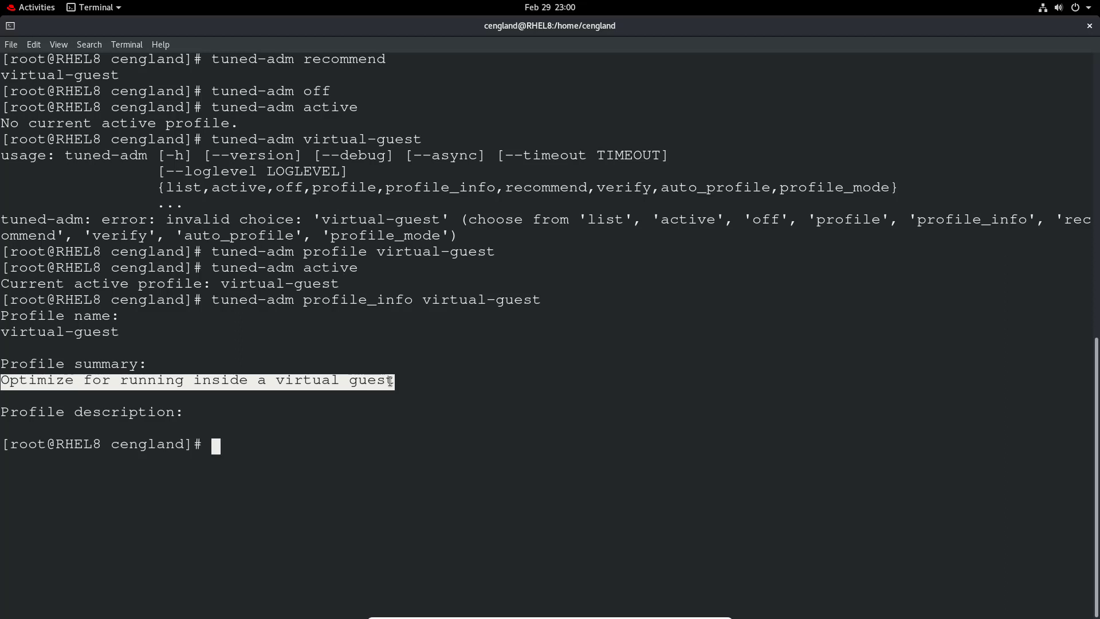
pyautogui.write('man')
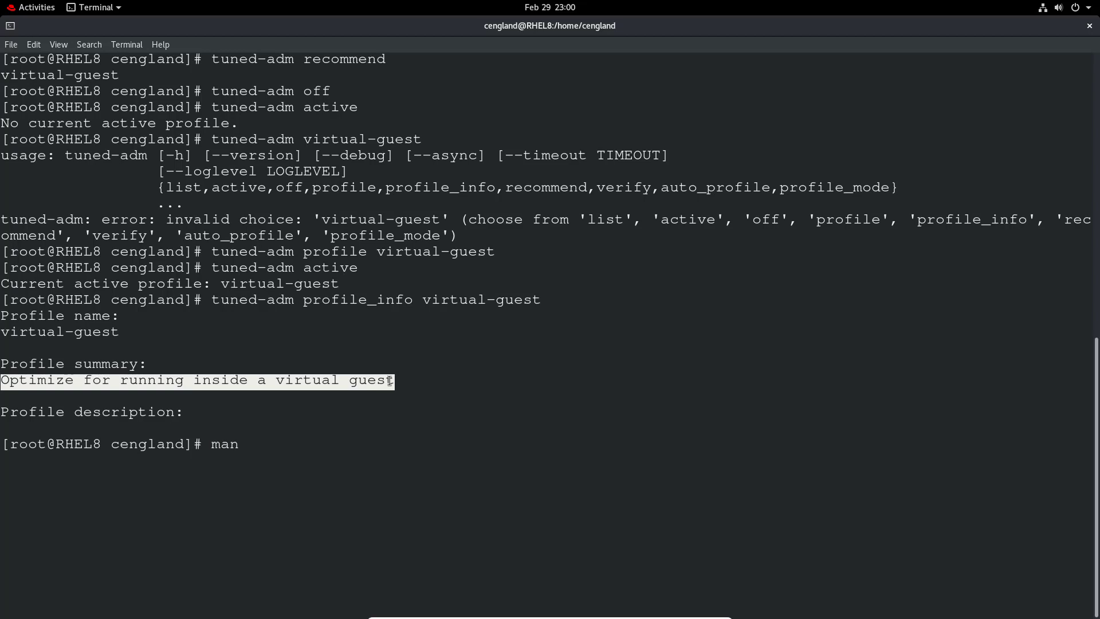
# Step: View the man page for tuned, scroll through it and quit
pyautogui.write('tuned')
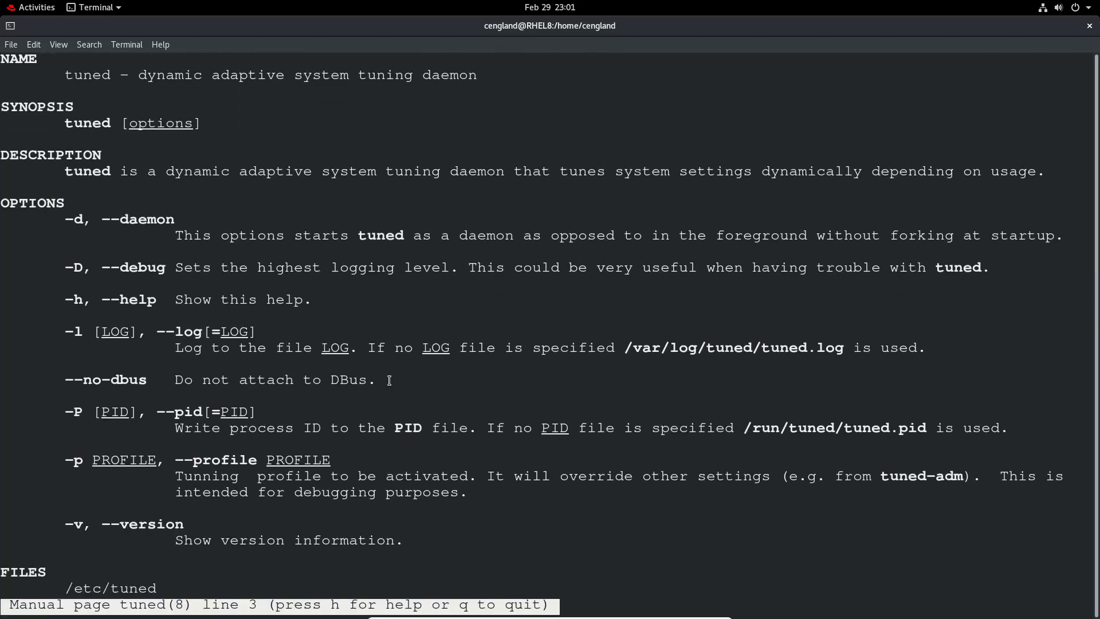
pyautogui.scroll(-3)
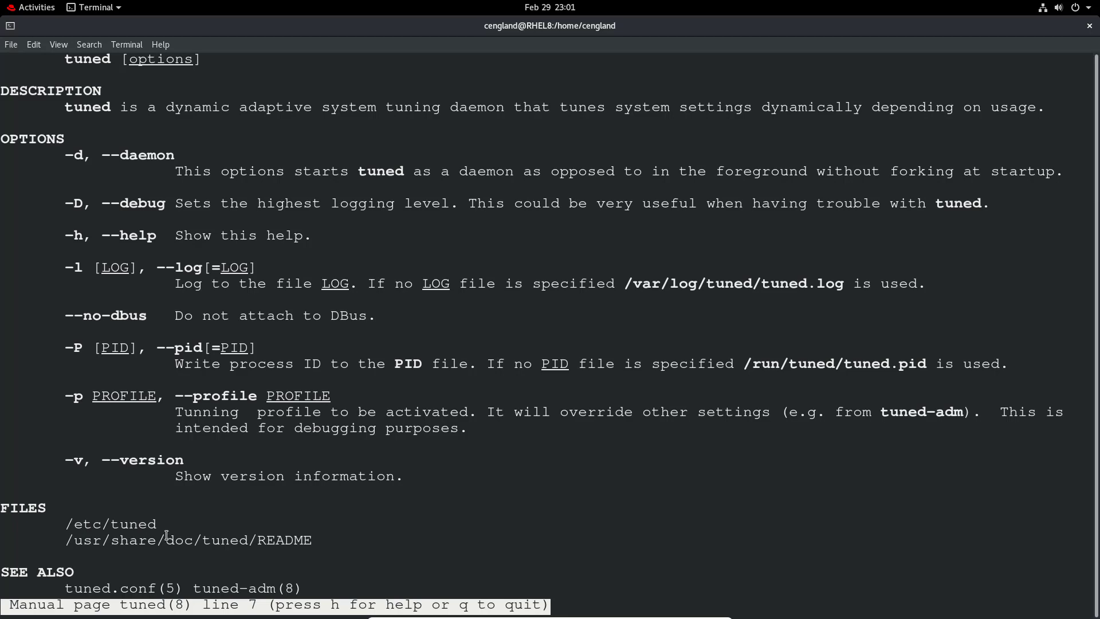
pyautogui.moveTo(128, 524)
pyautogui.write('in')
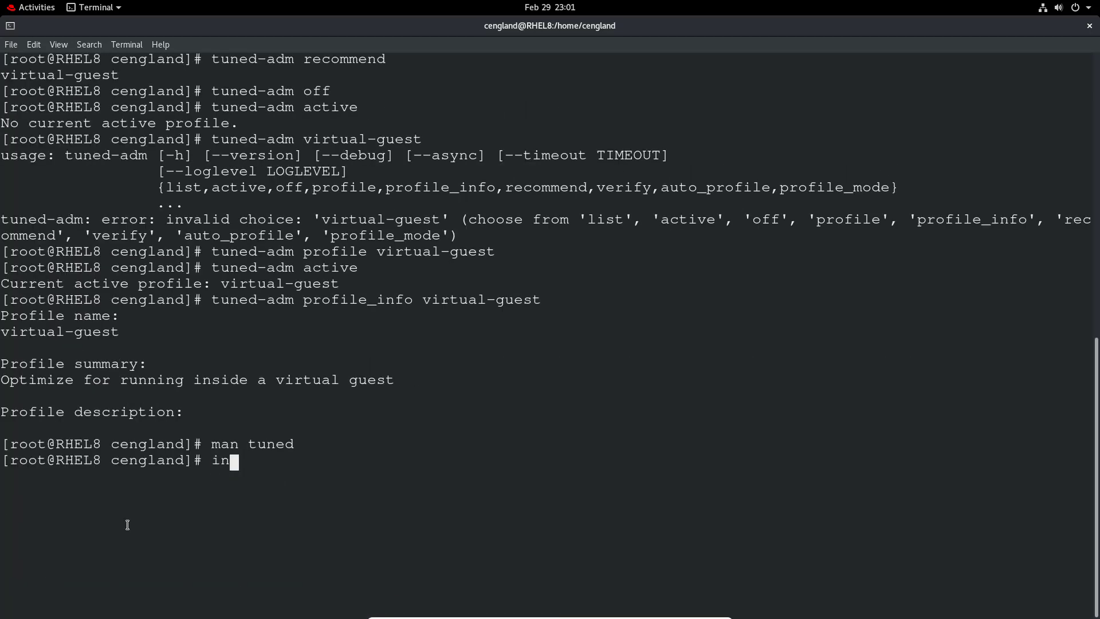
# Step: View the info page for tuned, quit, and clean up the prompt
pyautogui.write('fo tuned')
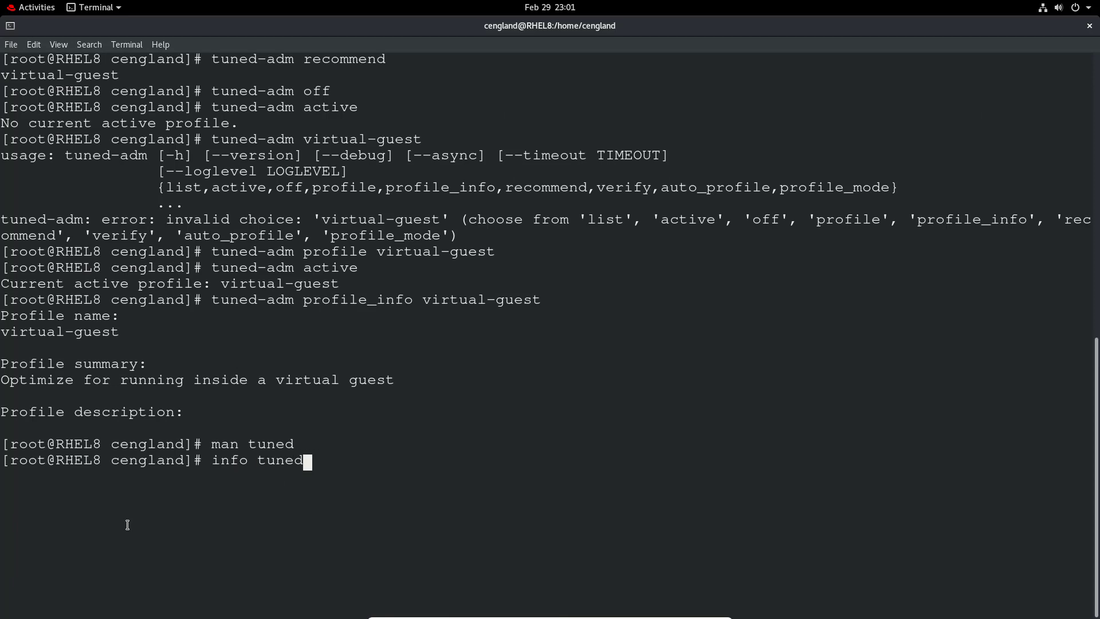
pyautogui.press('Return')
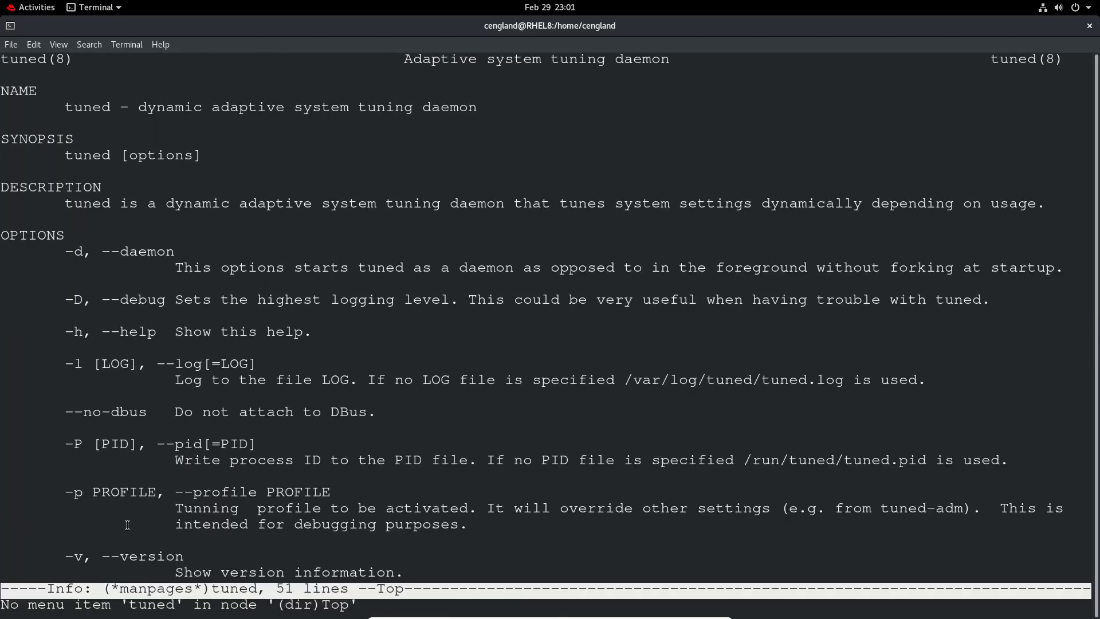
pyautogui.scroll(-3)
pyautogui.write('w')
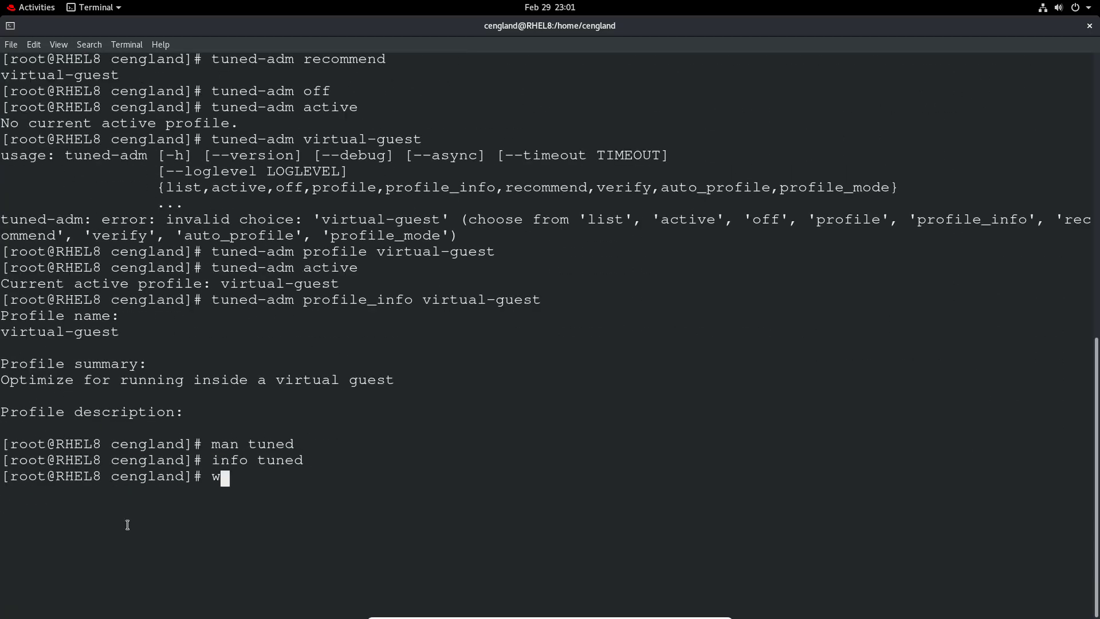
pyautogui.press('BackSpace')
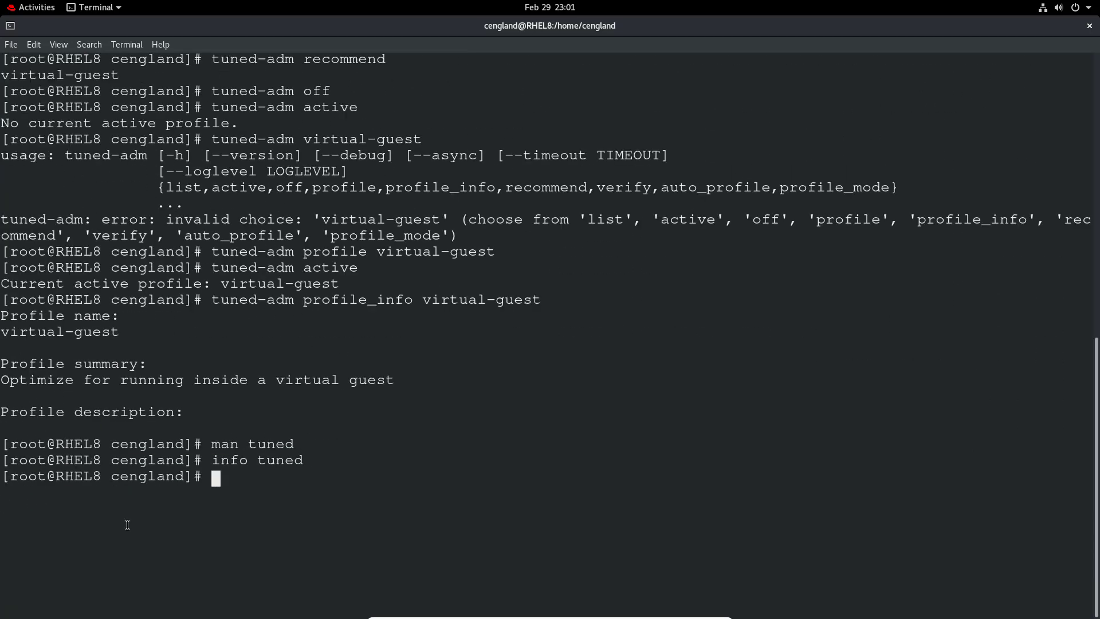